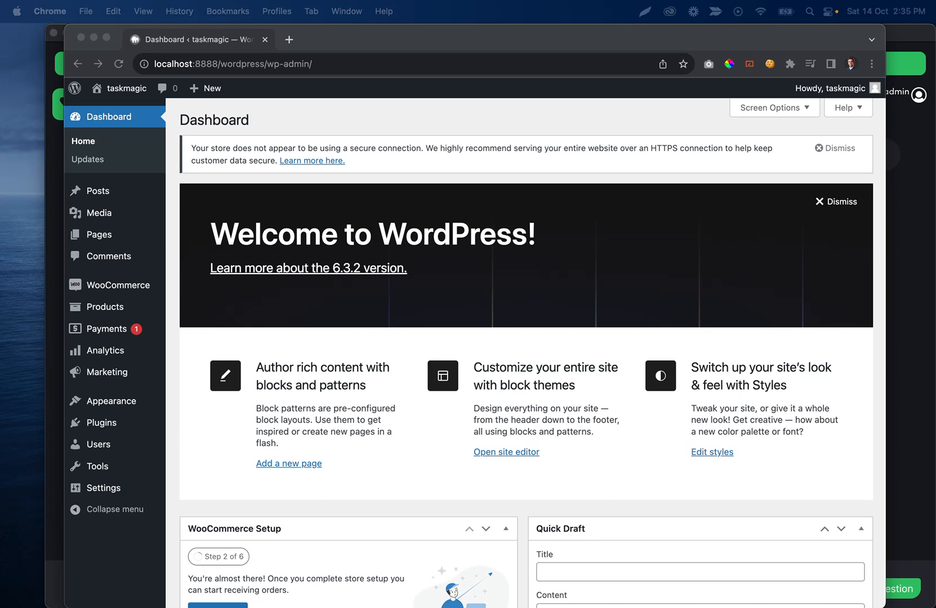
pyautogui.moveTo(475, 178)
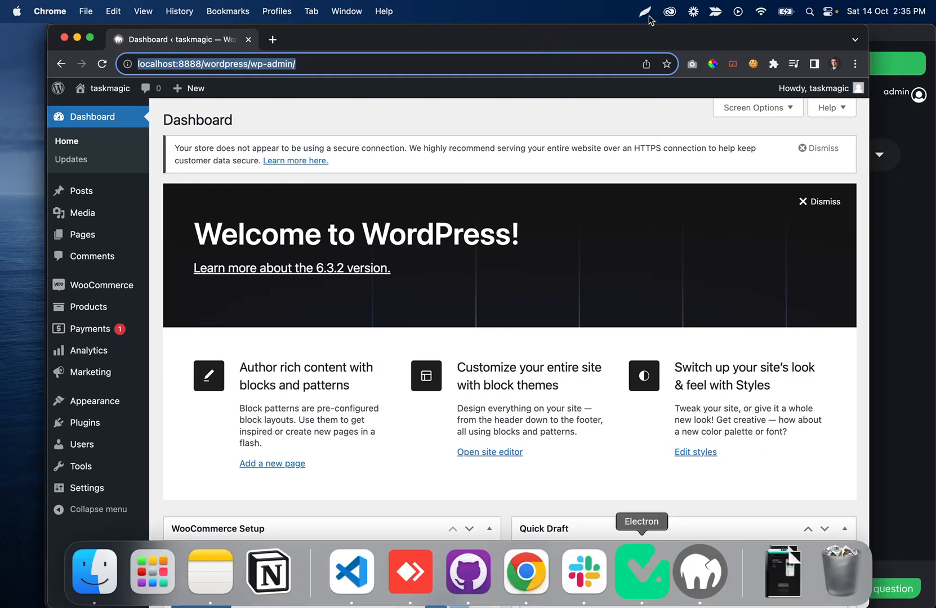
pyautogui.moveTo(527, 31)
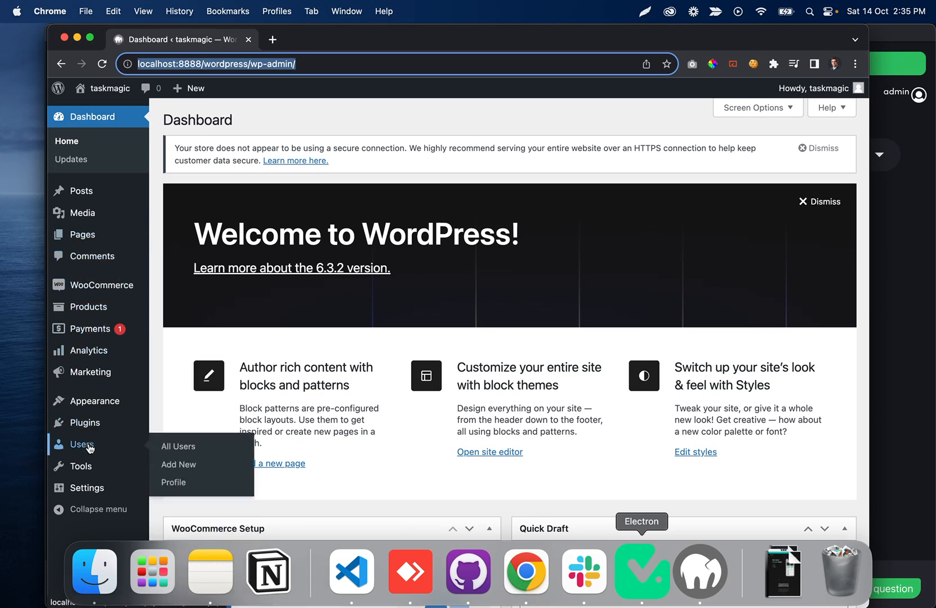
pyautogui.moveTo(179, 464)
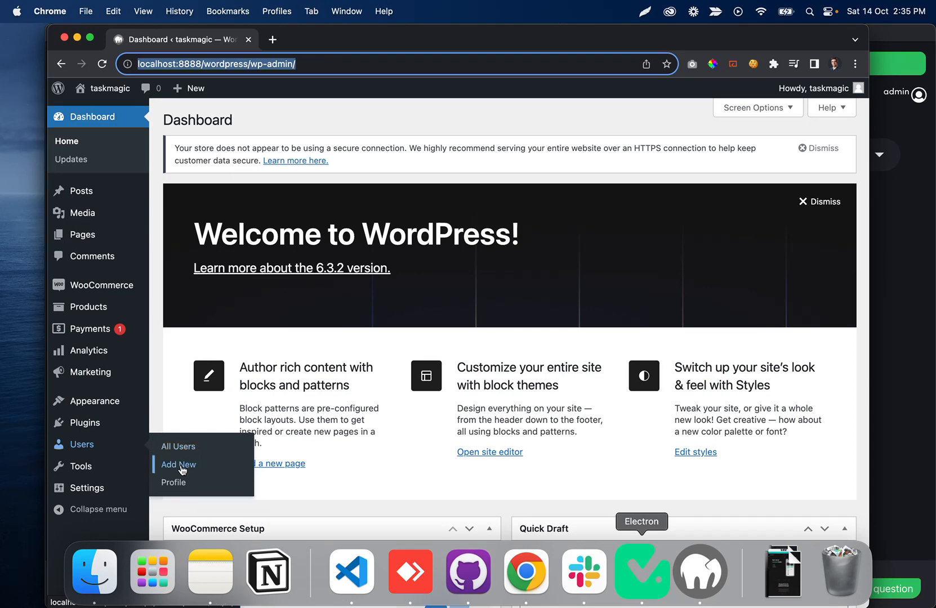
# Look at WordPress's Add New User form, then return to the TaskMagic go-to-wp-admin automation
pyautogui.click(177, 464)
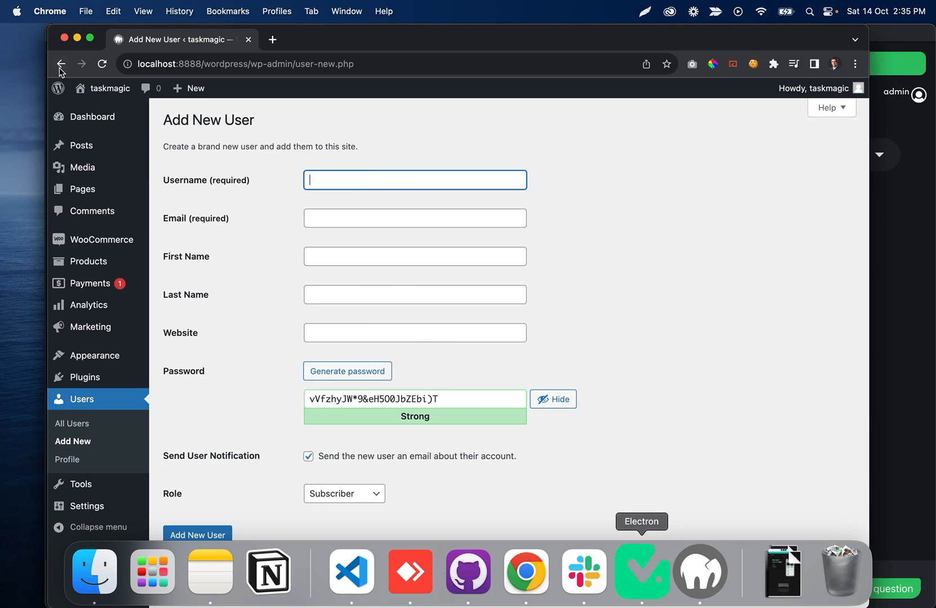
pyautogui.click(61, 64)
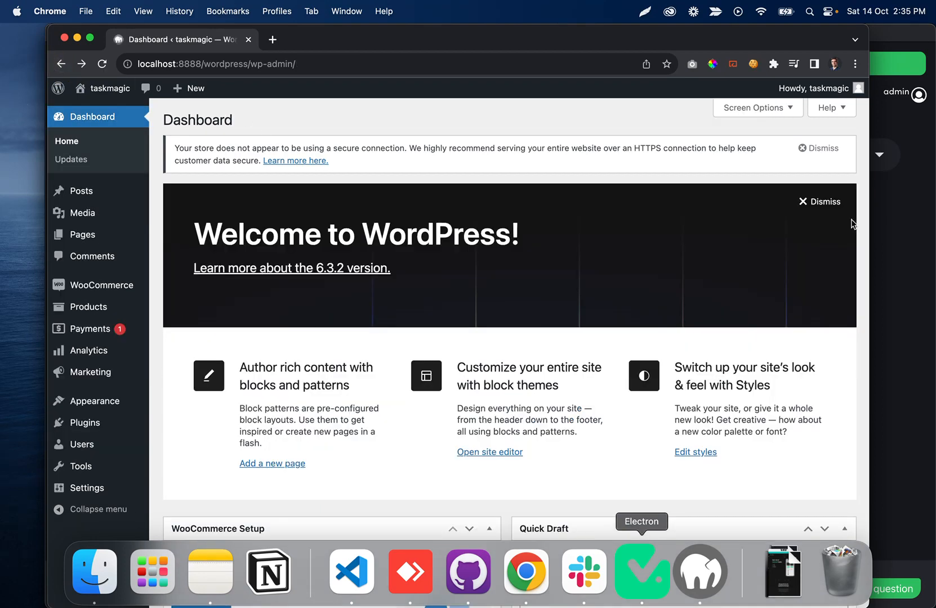
pyautogui.click(642, 571)
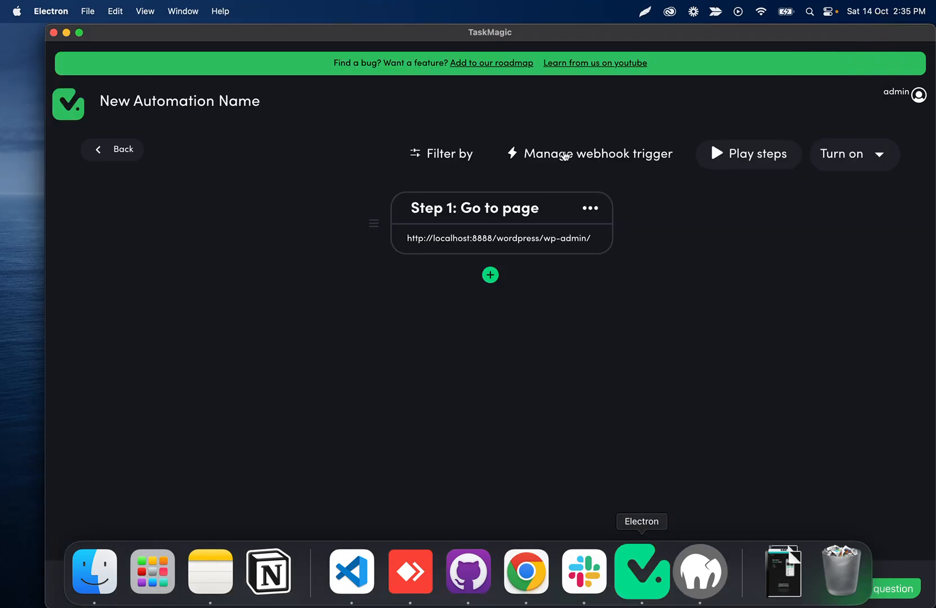
pyautogui.moveTo(571, 159)
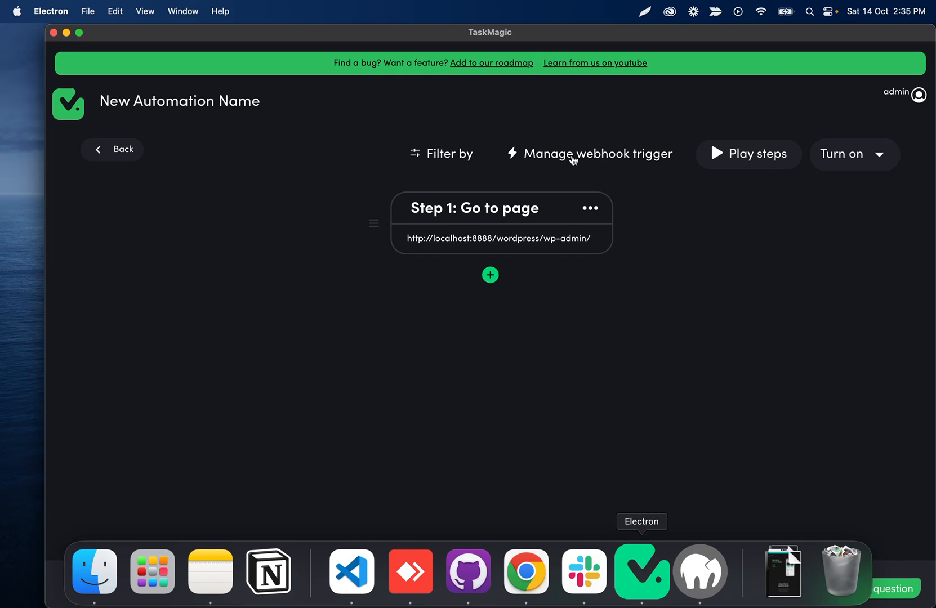
pyautogui.moveTo(573, 160)
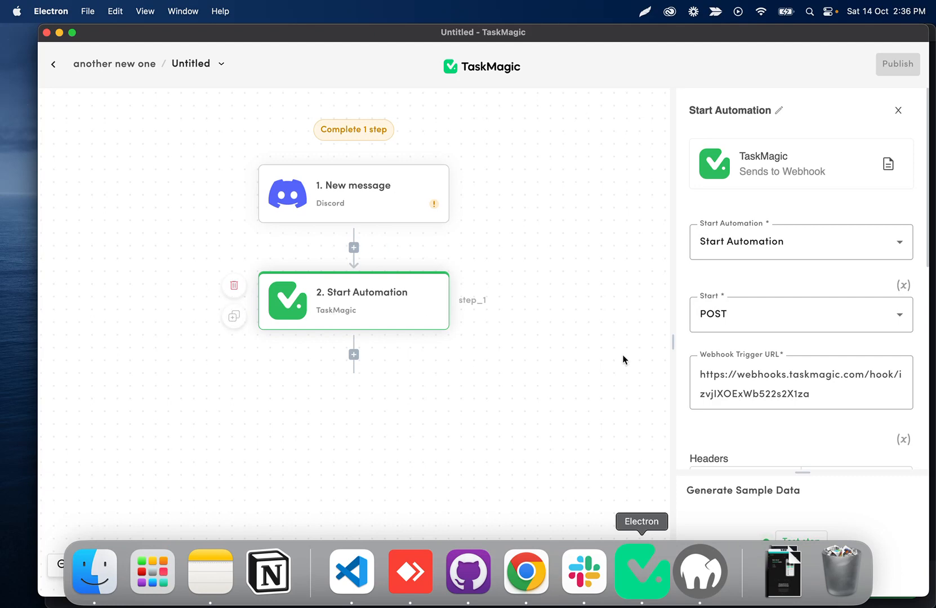
pyautogui.scroll(-3)
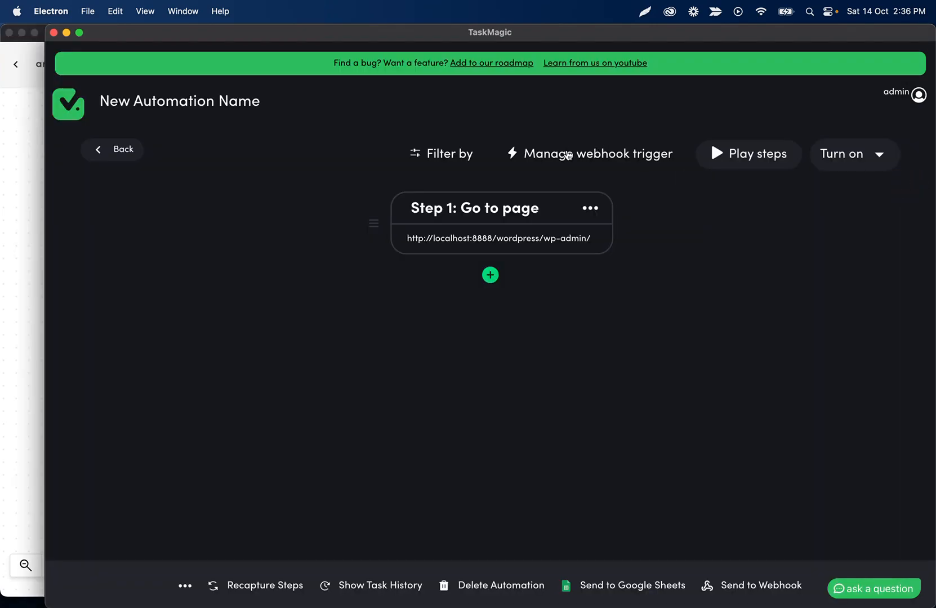
pyautogui.click(597, 154)
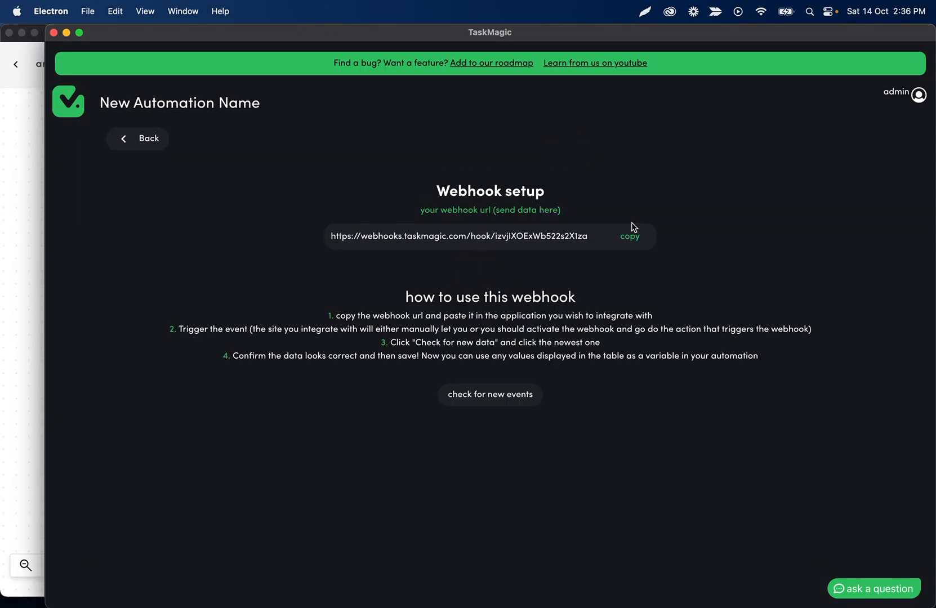
pyautogui.click(137, 138)
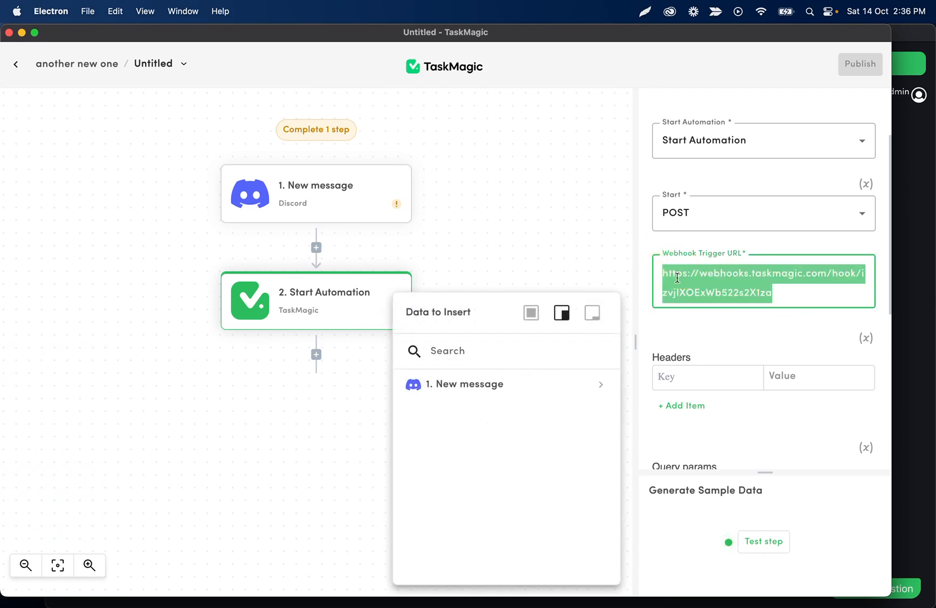
pyautogui.scroll(-3)
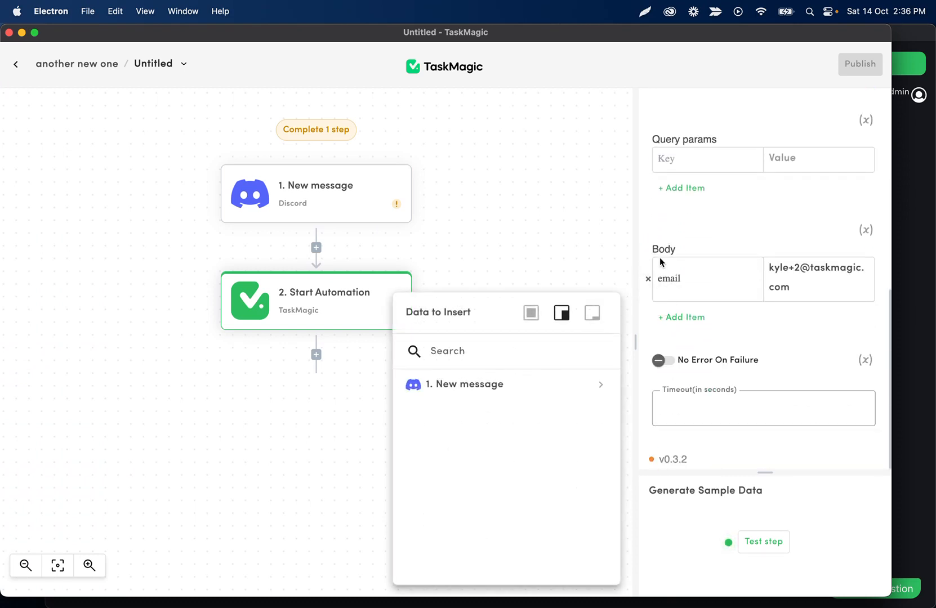
pyautogui.click(681, 317)
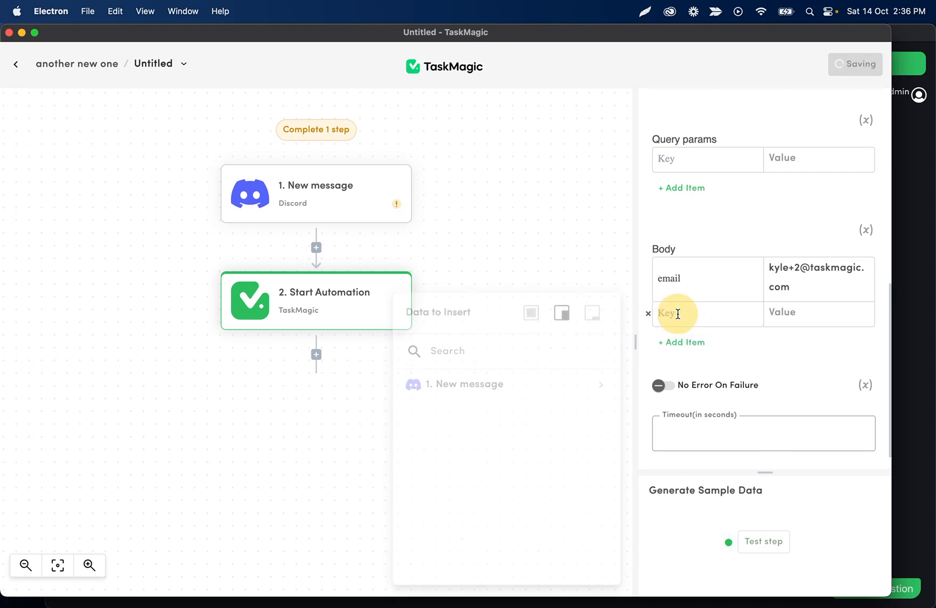
pyautogui.write('userna')
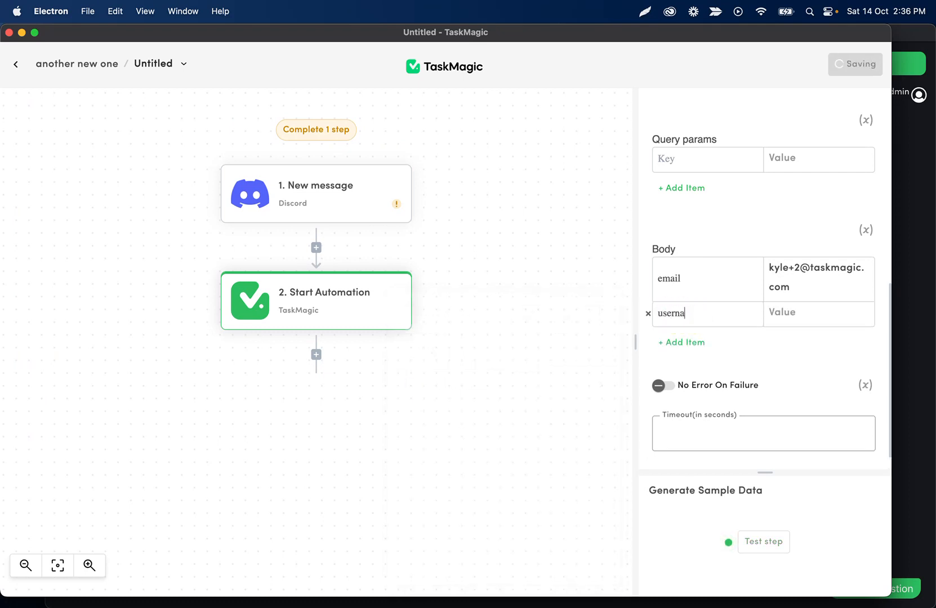
pyautogui.click(817, 313)
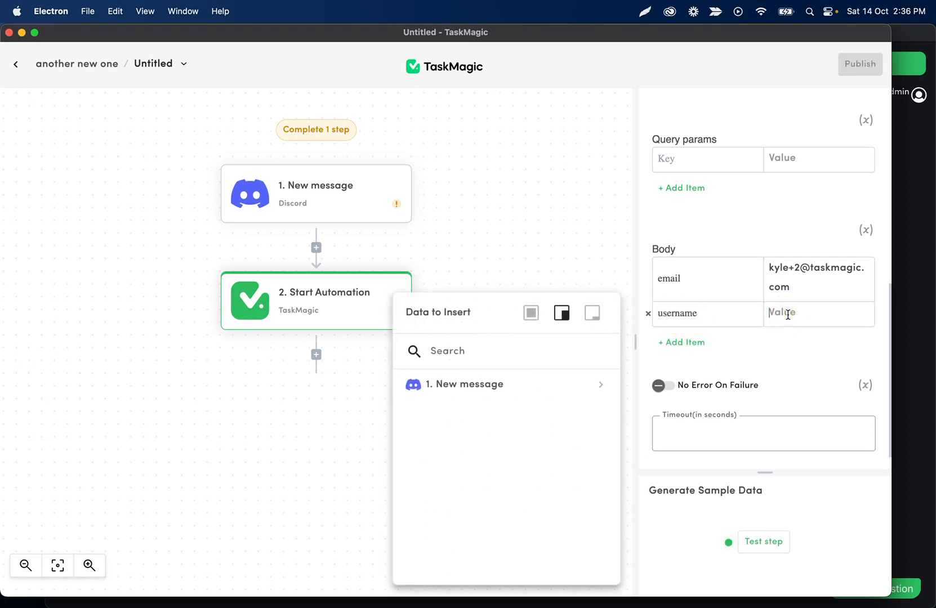
pyautogui.write('kyle')
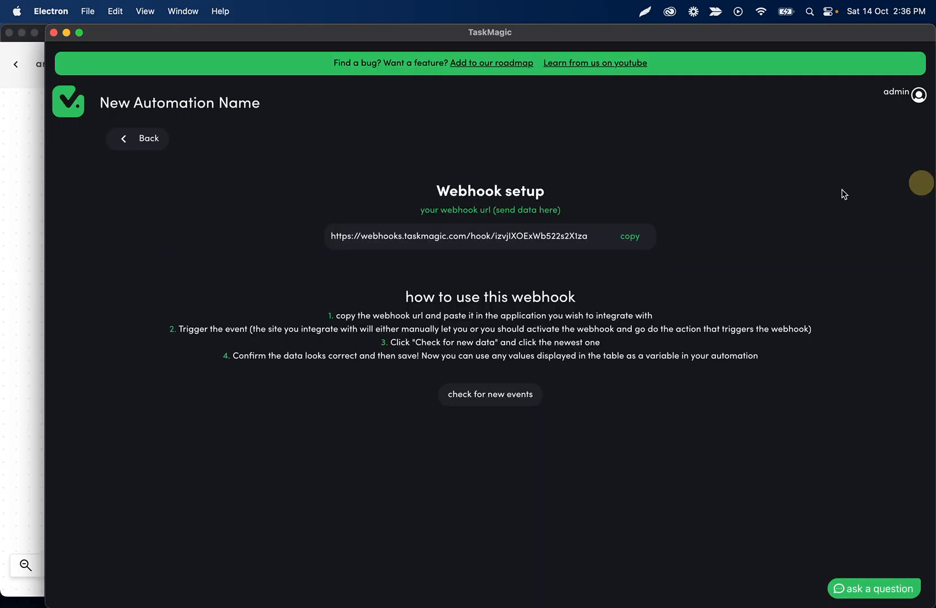
pyautogui.click(138, 139)
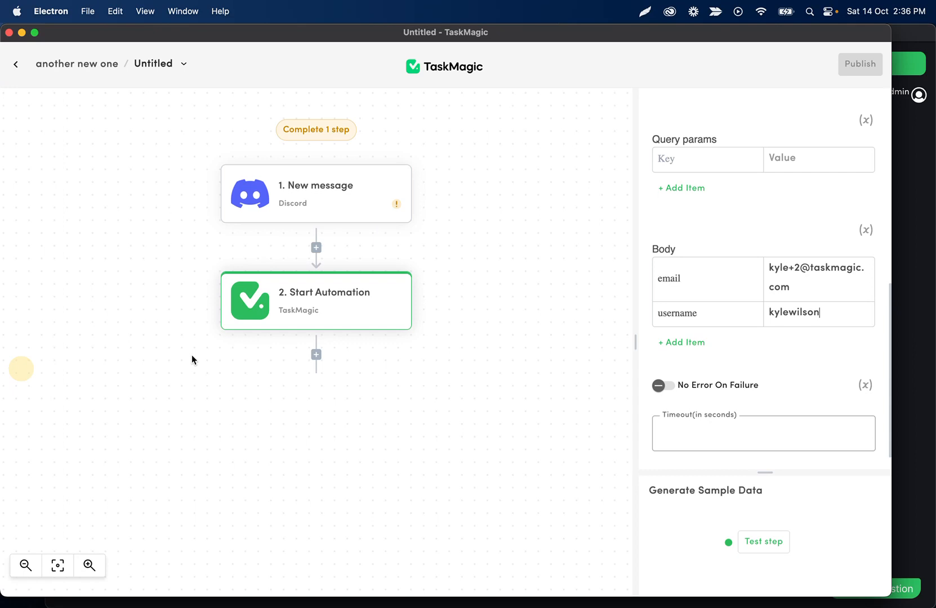
# Run the Generate Sample Data test and review the Tested Successfully 200 output
pyautogui.click(763, 541)
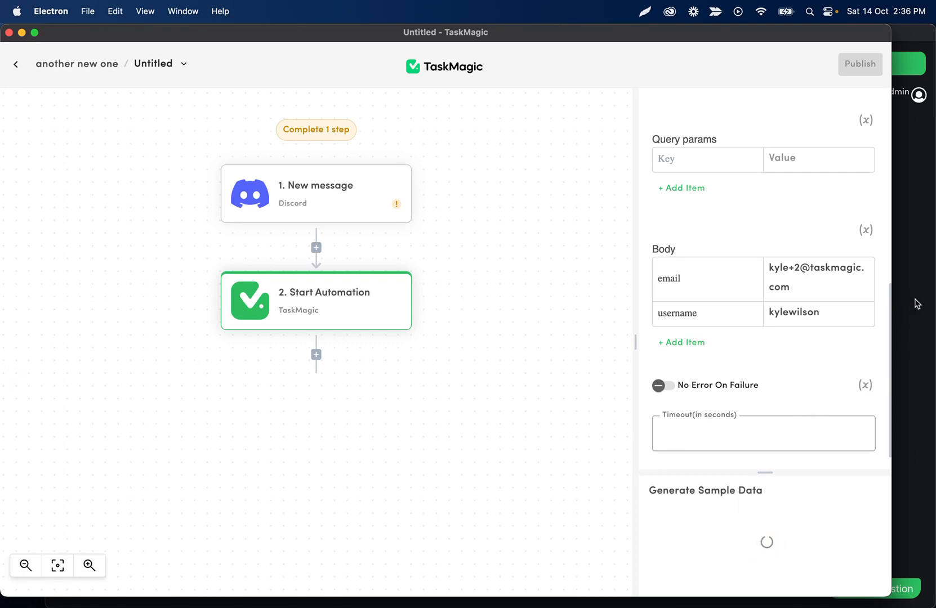
pyautogui.moveTo(703, 503)
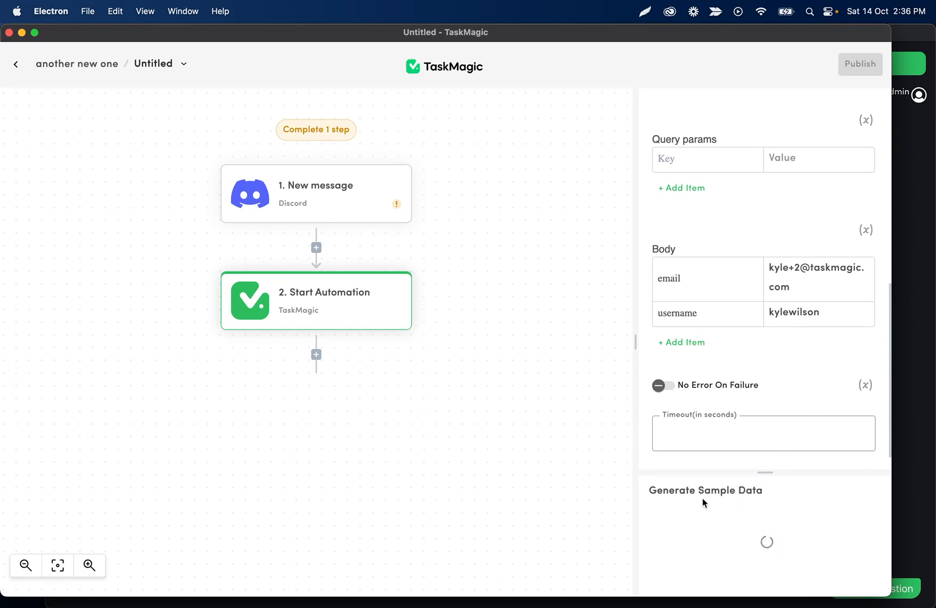
pyautogui.moveTo(692, 512)
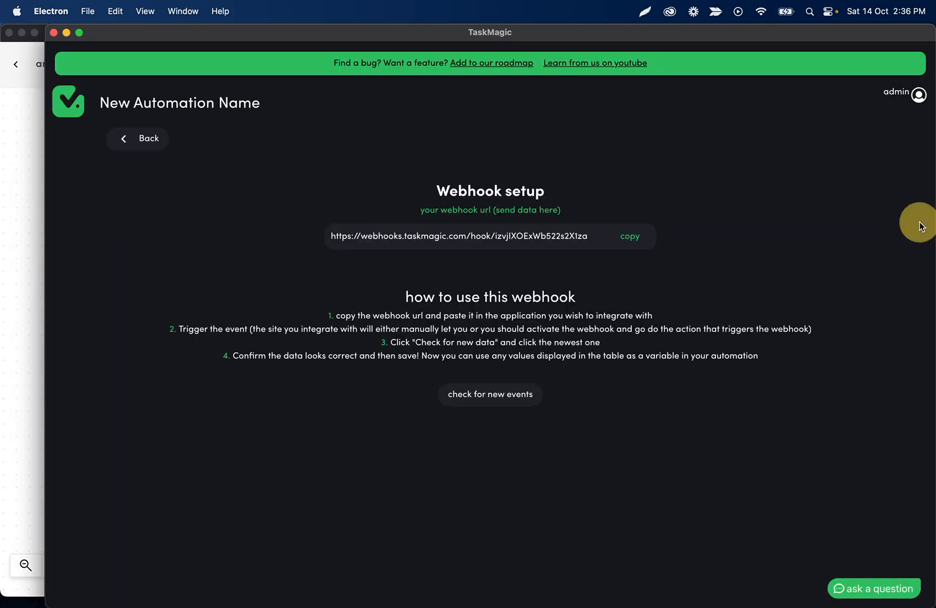
pyautogui.click(137, 138)
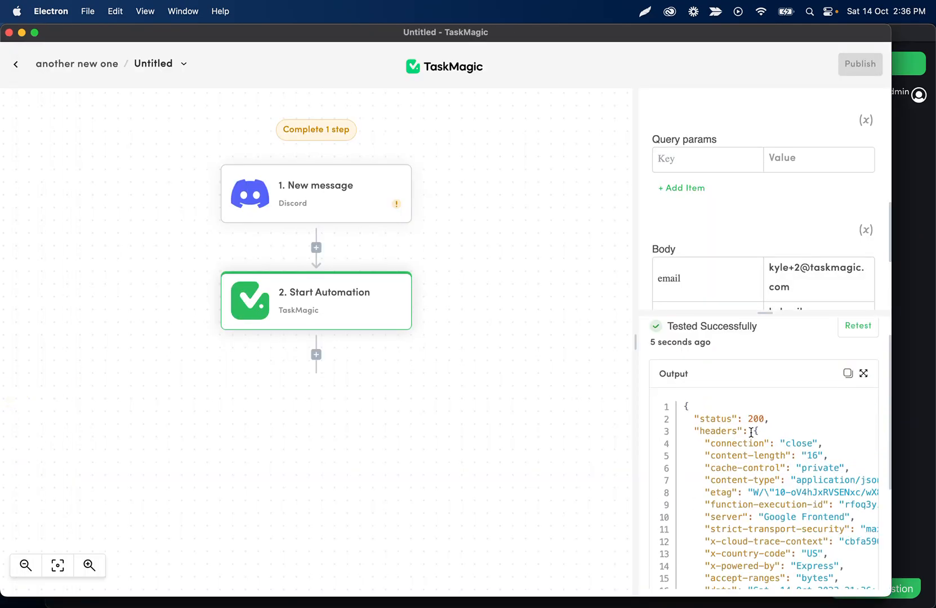
pyautogui.scroll(-3)
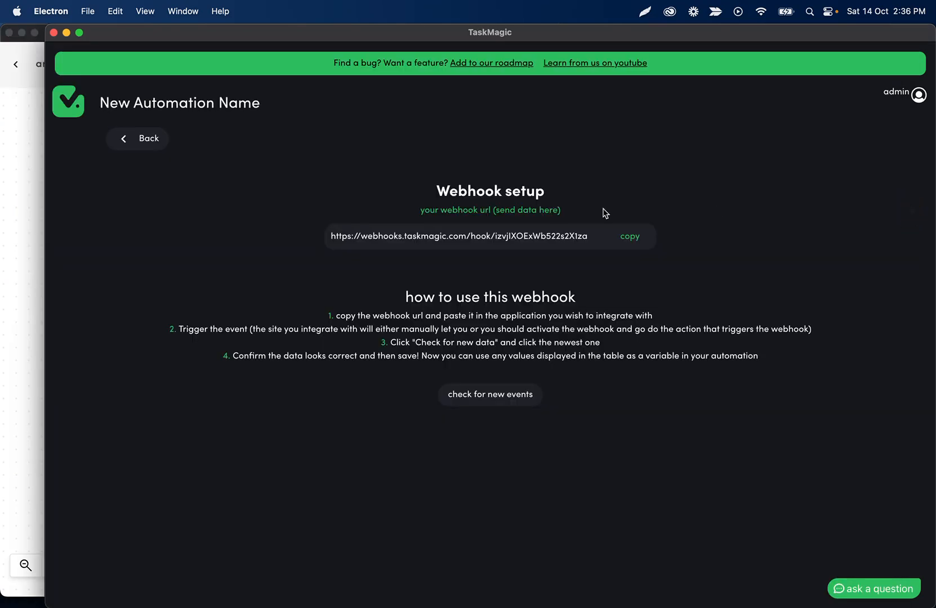
# Check for received webhook events and save the trigger with email and username sample data
pyautogui.click(489, 394)
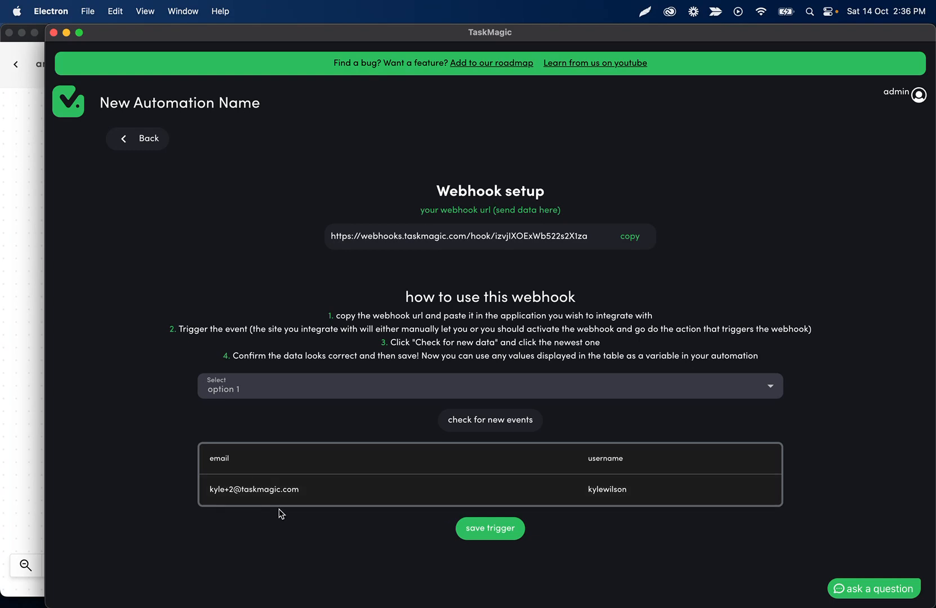
pyautogui.click(490, 528)
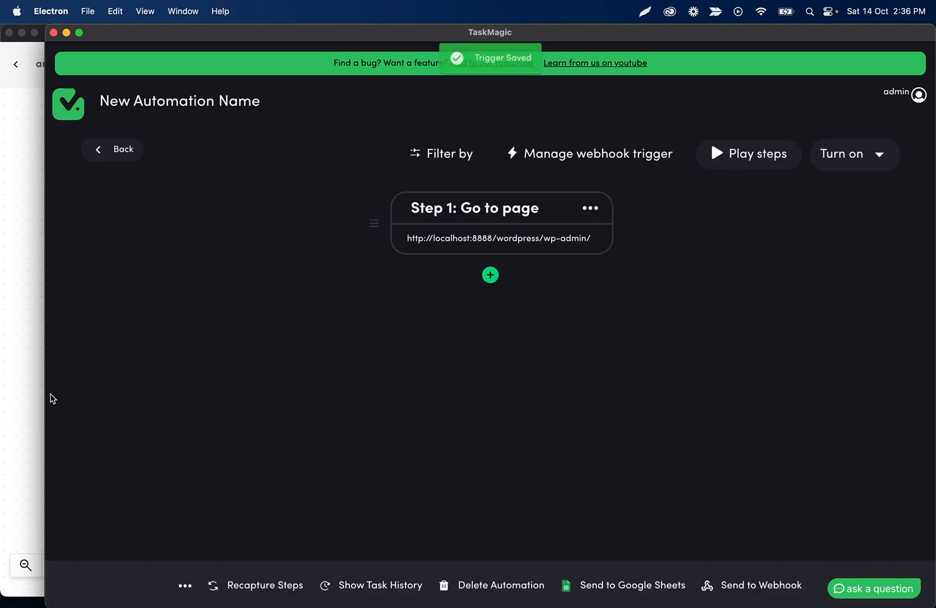
pyautogui.moveTo(919, 192)
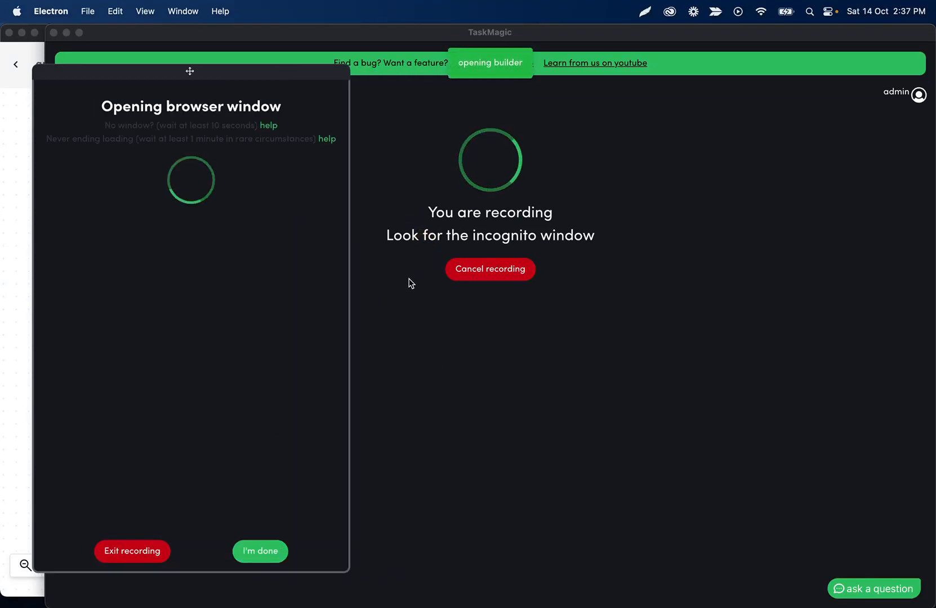
pyautogui.moveTo(388, 238)
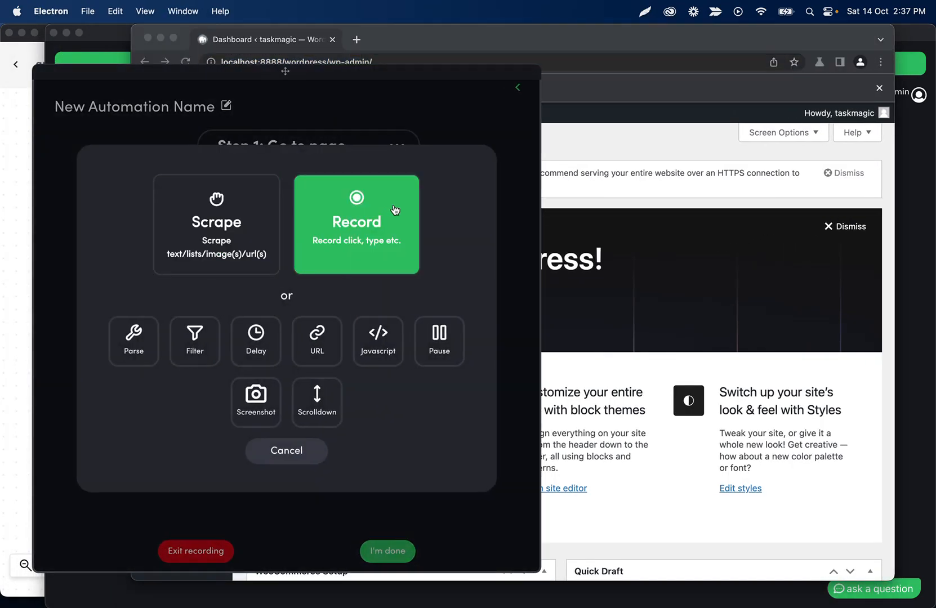
# Record and confirm a Step 2 click on Users in the WordPress admin sidebar
pyautogui.click(356, 224)
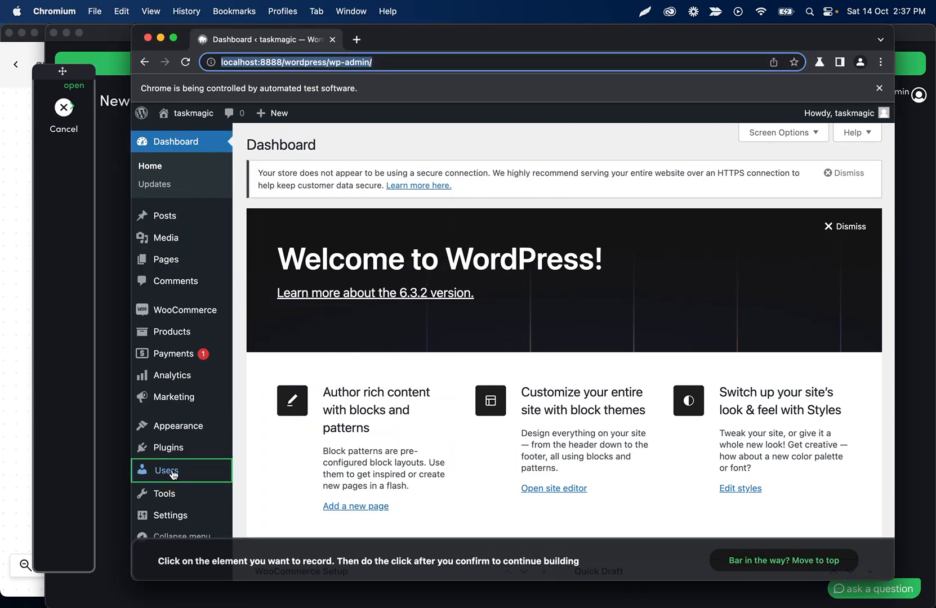
pyautogui.click(166, 470)
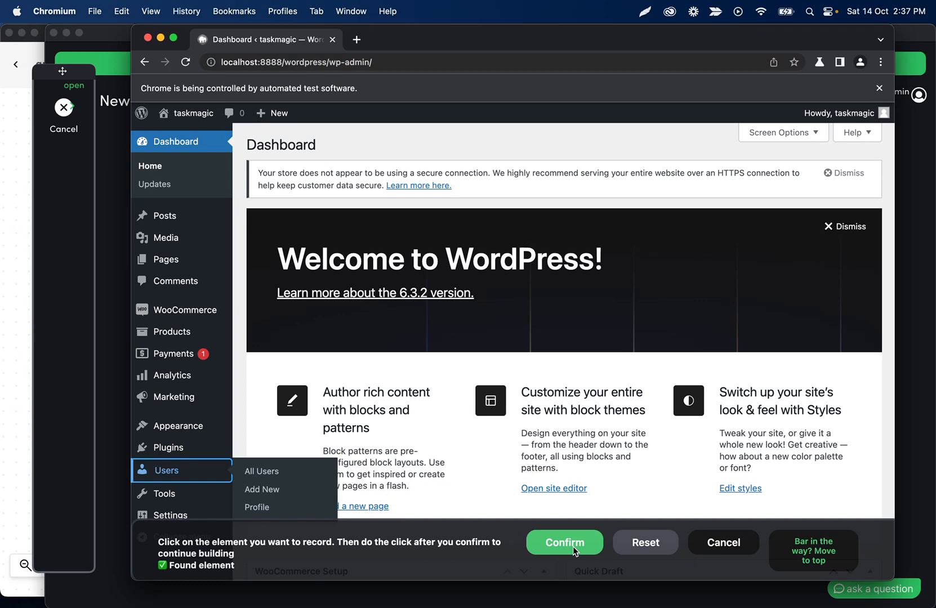
pyautogui.click(563, 542)
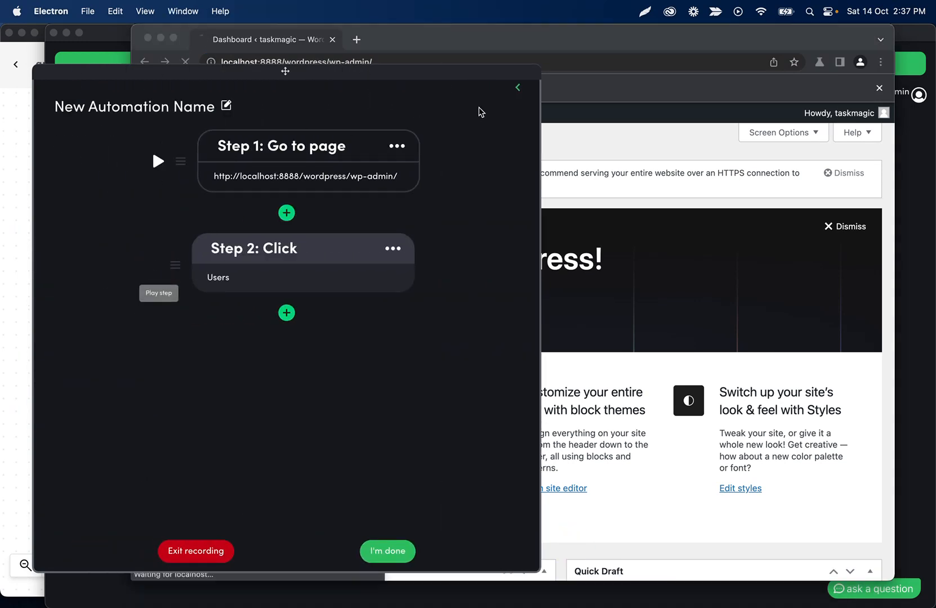
pyautogui.click(159, 265)
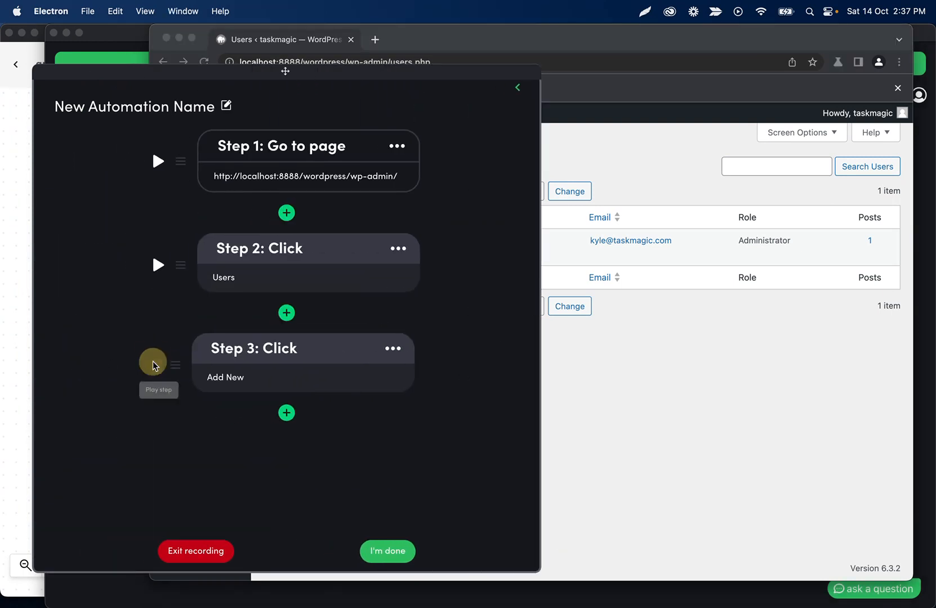
# Run the Add New step to reach the Add New User form, then record a typing action
pyautogui.click(158, 365)
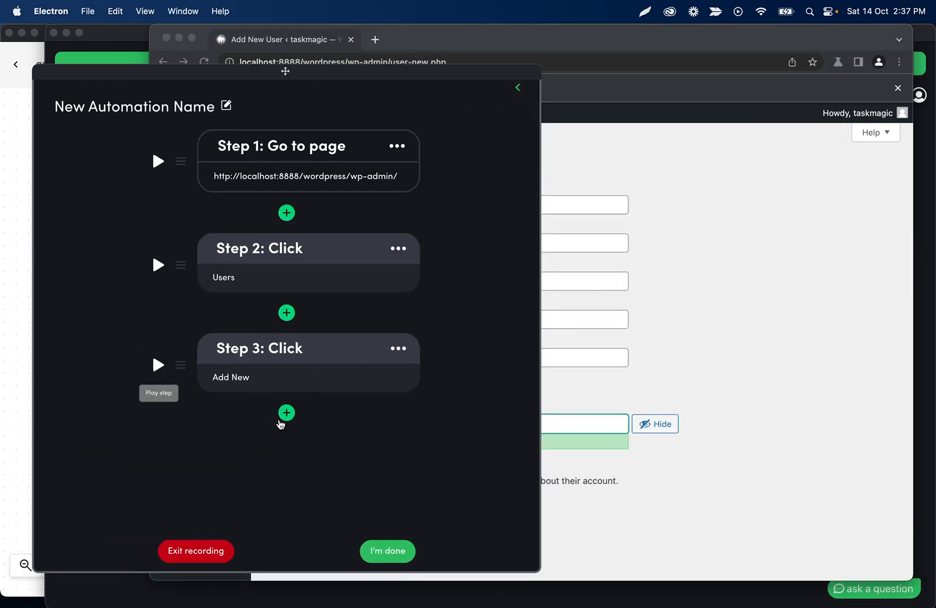
pyautogui.click(287, 413)
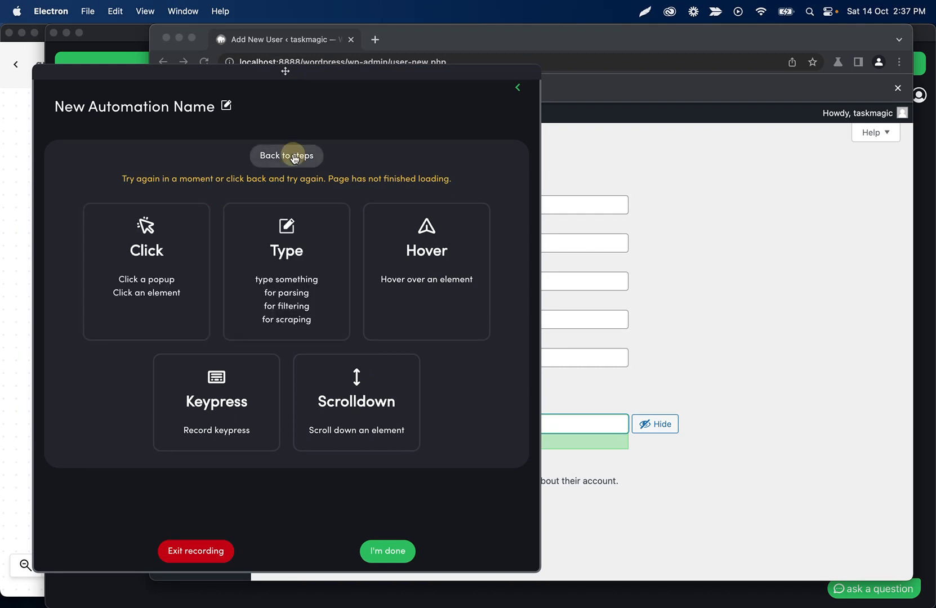
pyautogui.moveTo(146, 251)
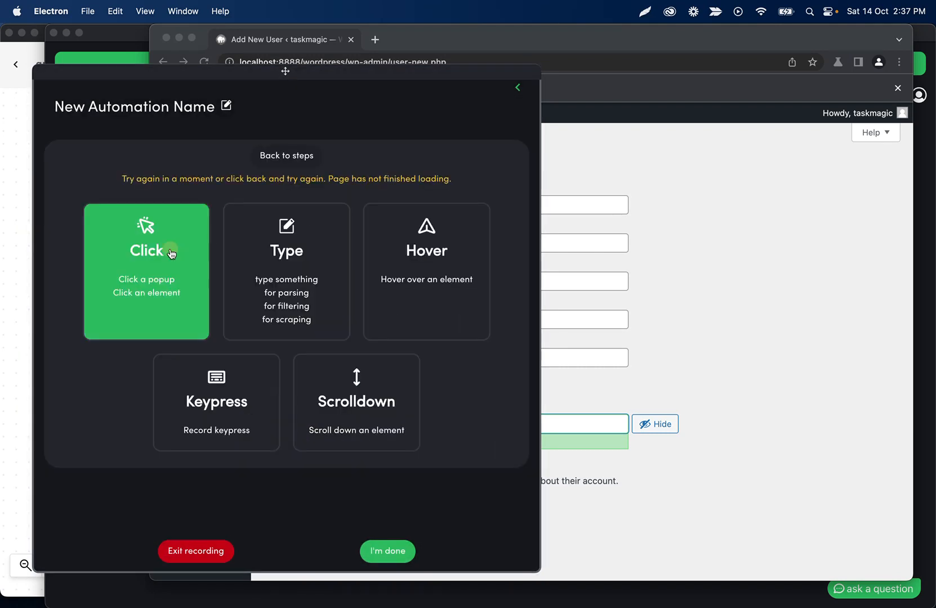
pyautogui.click(146, 272)
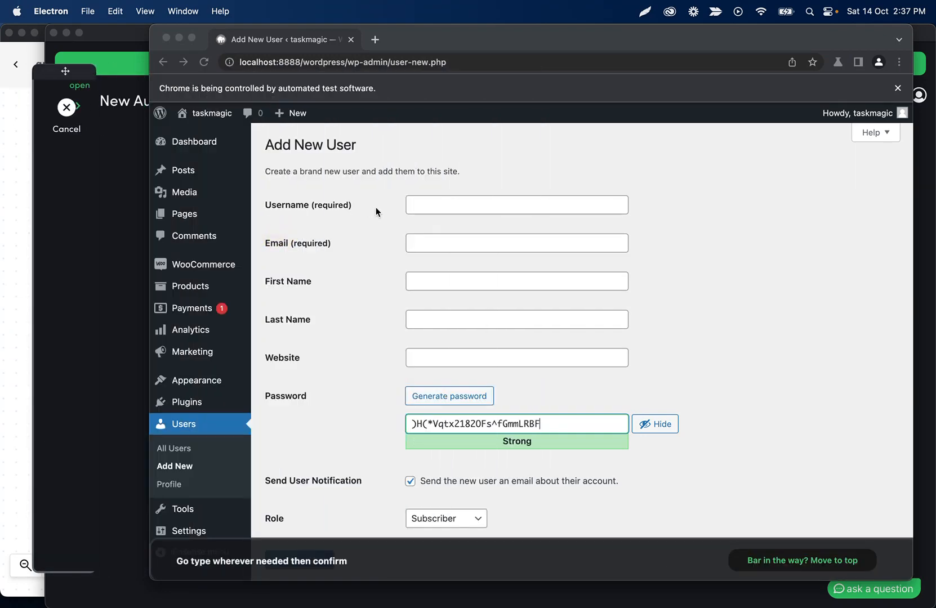
pyautogui.write('username')
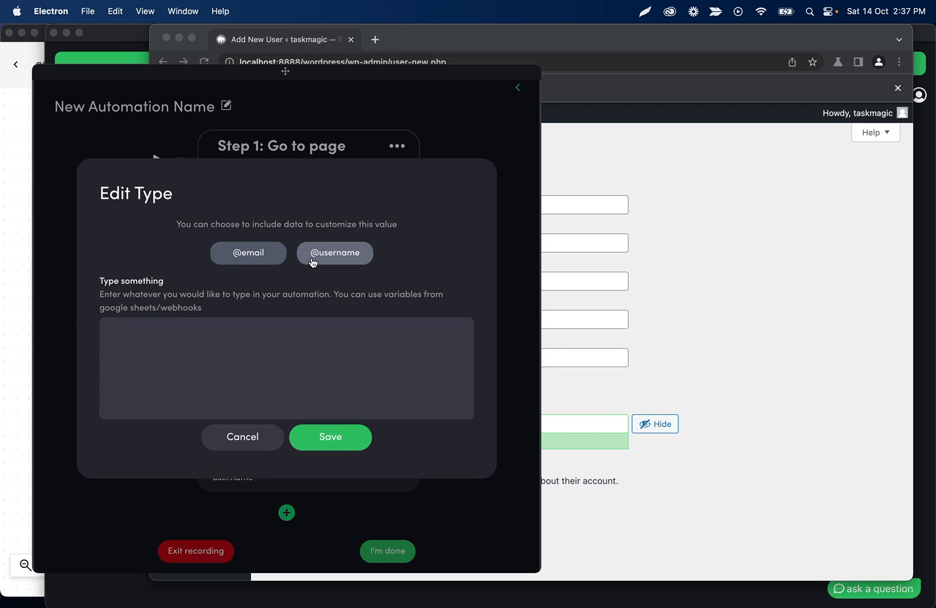
pyautogui.click(330, 437)
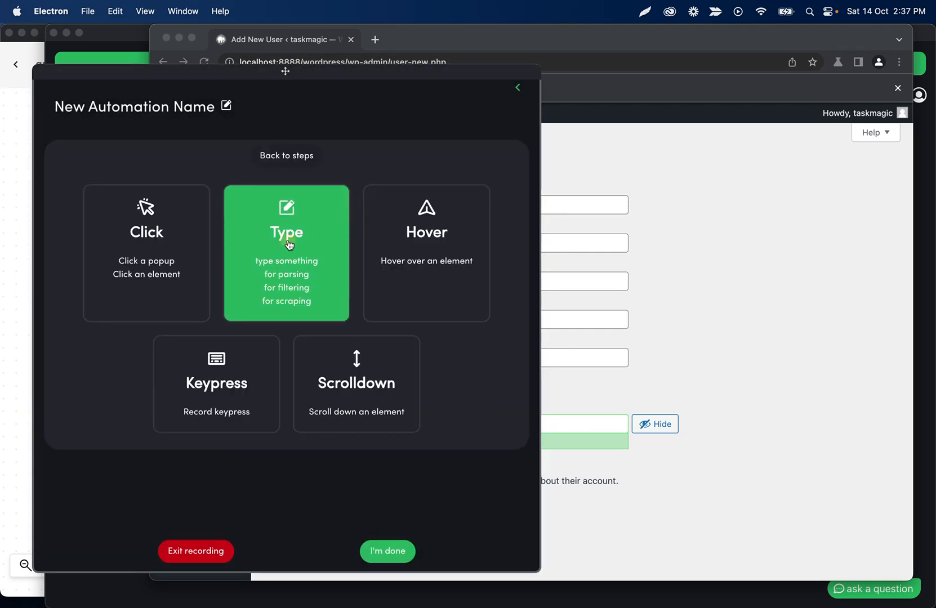
pyautogui.click(286, 253)
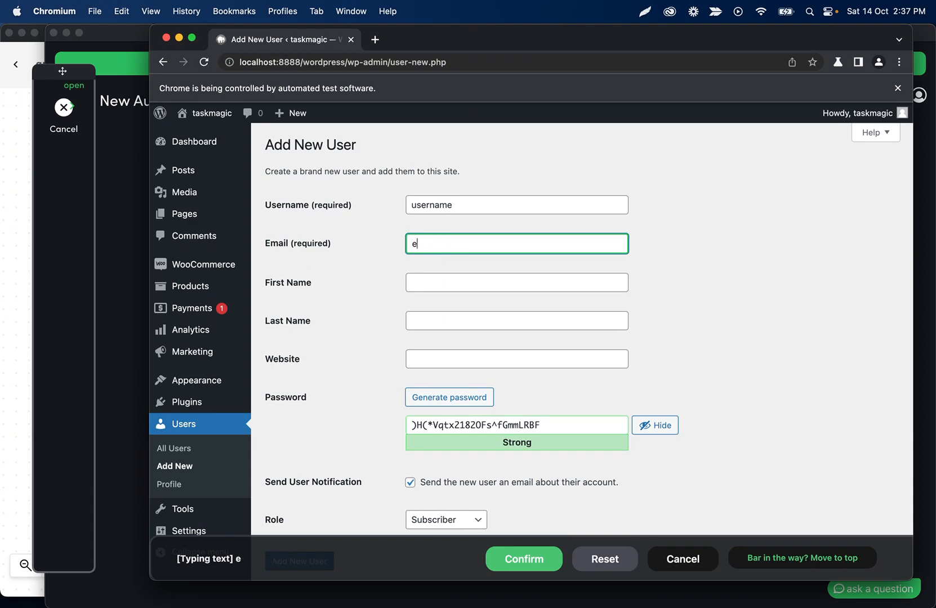
pyautogui.click(62, 86)
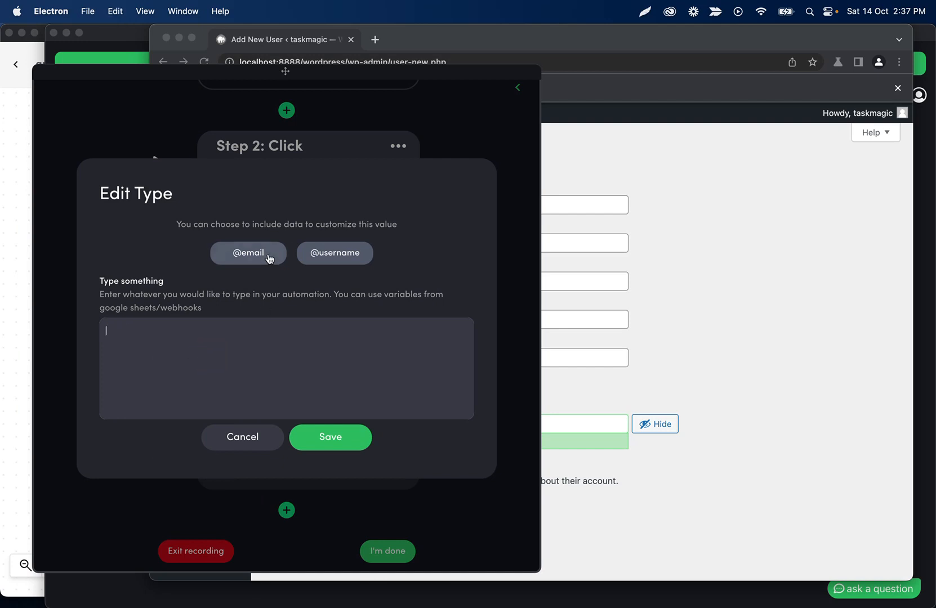
pyautogui.click(330, 437)
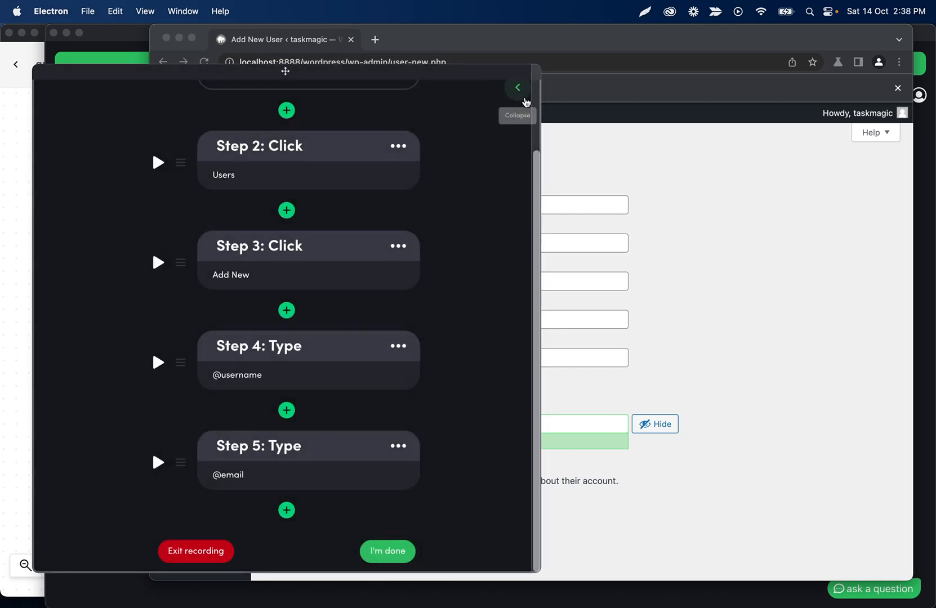
pyautogui.click(517, 87)
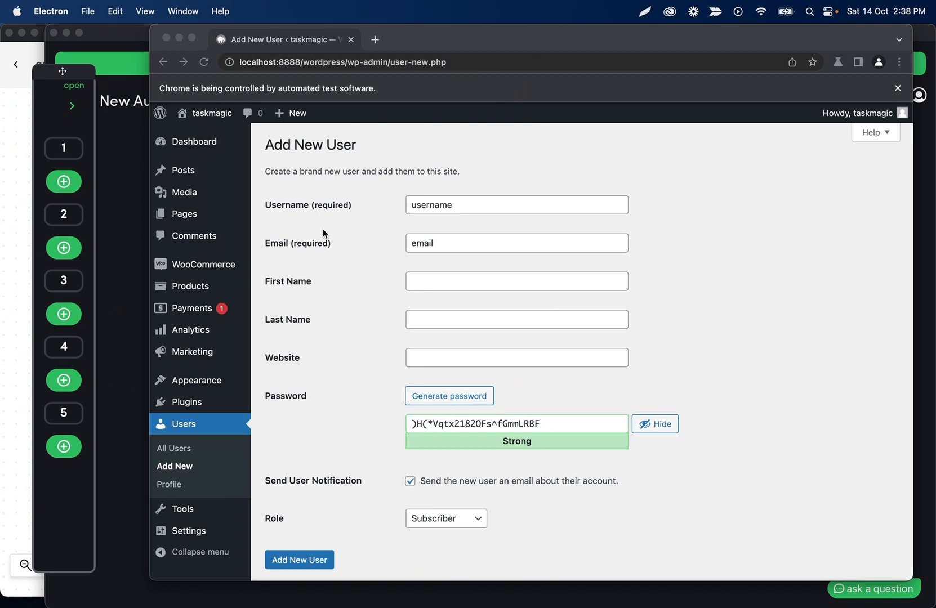
# Record a Step 6 click on createuser and scroll through the captured steps
pyautogui.scroll(-3)
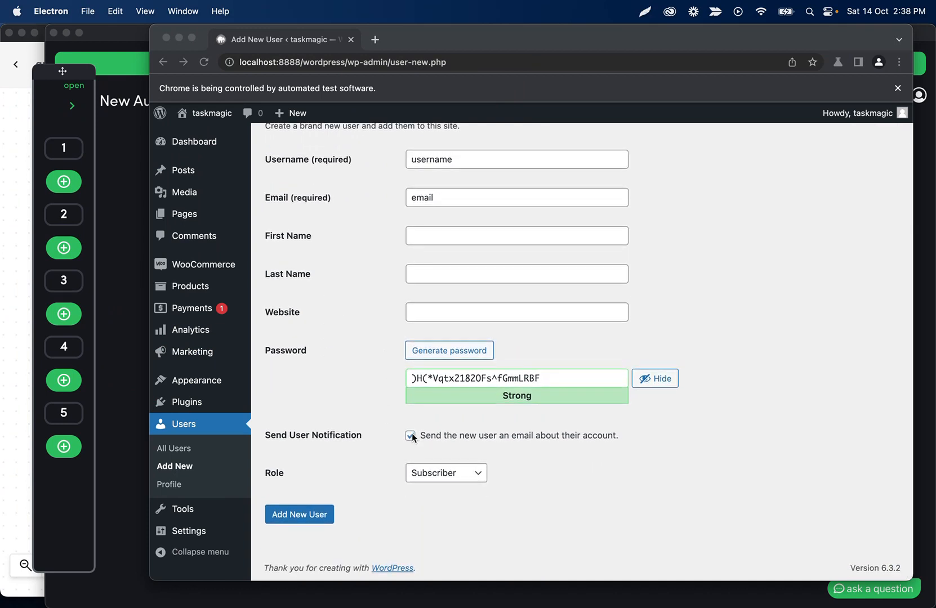
pyautogui.click(71, 106)
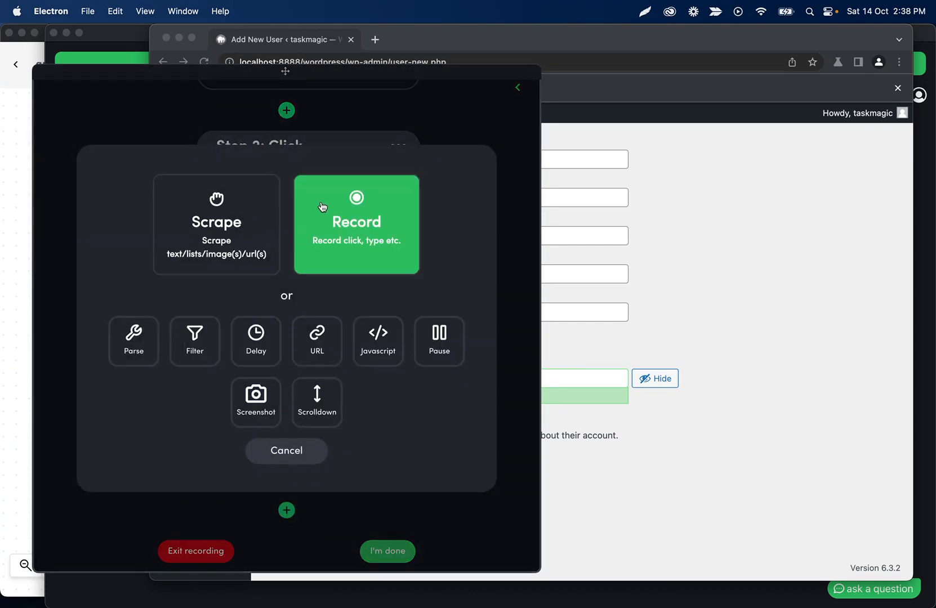
pyautogui.click(356, 224)
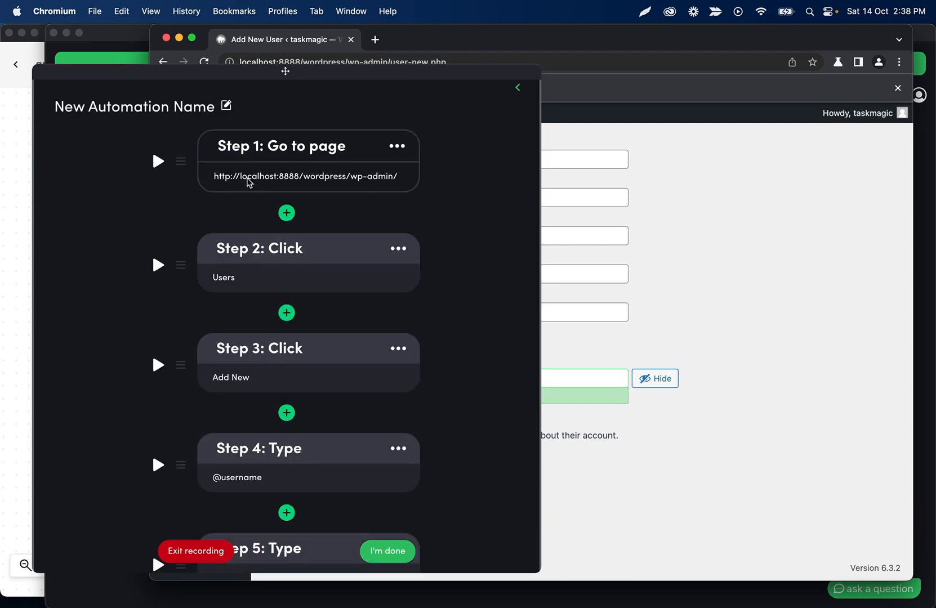
pyautogui.moveTo(277, 190)
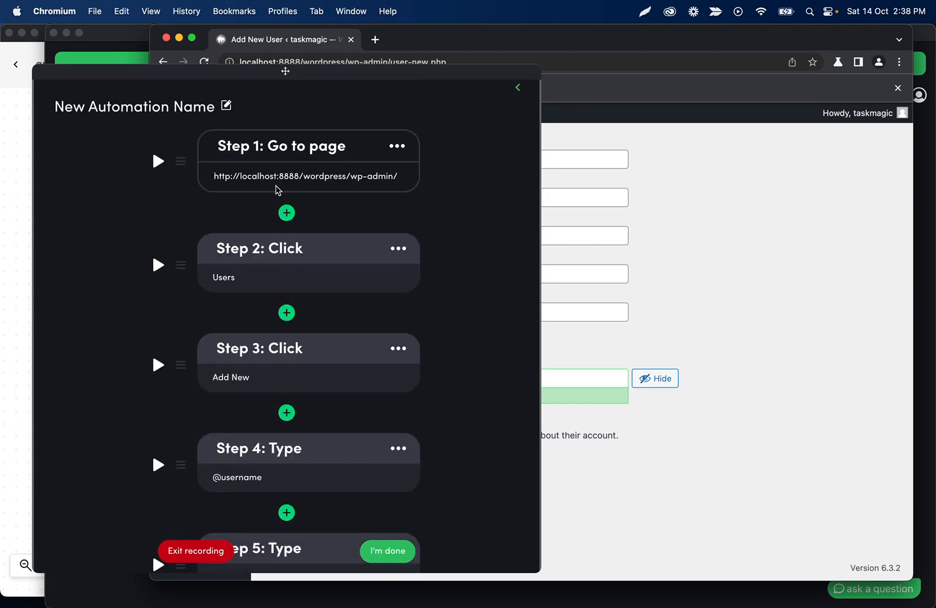
pyautogui.moveTo(292, 197)
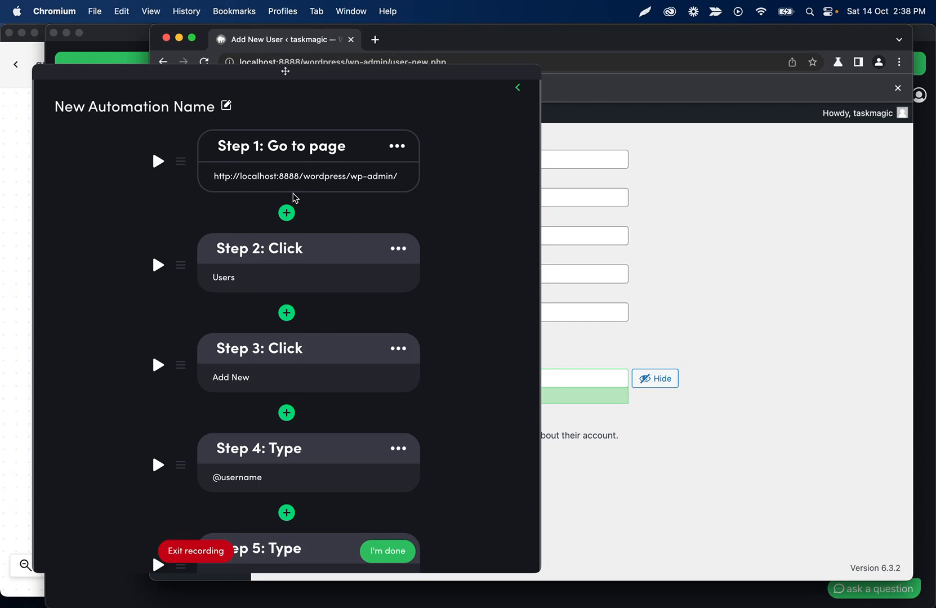
pyautogui.moveTo(261, 179)
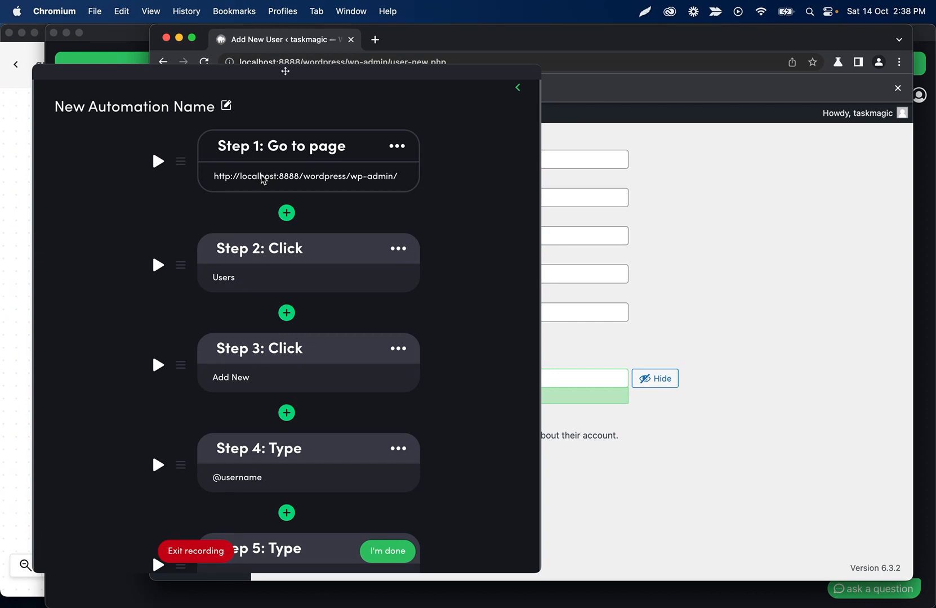
pyautogui.scroll(-3)
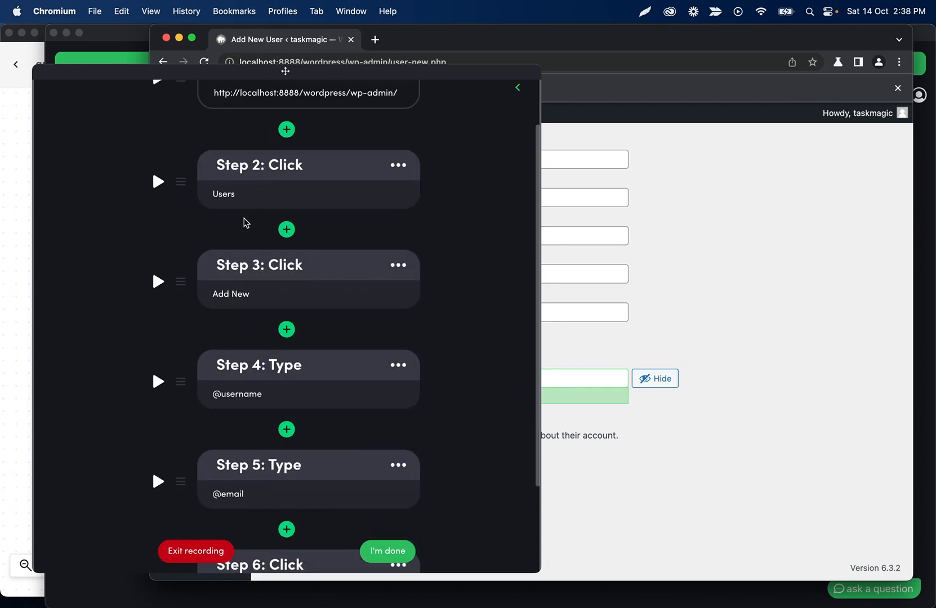
pyautogui.scroll(-3)
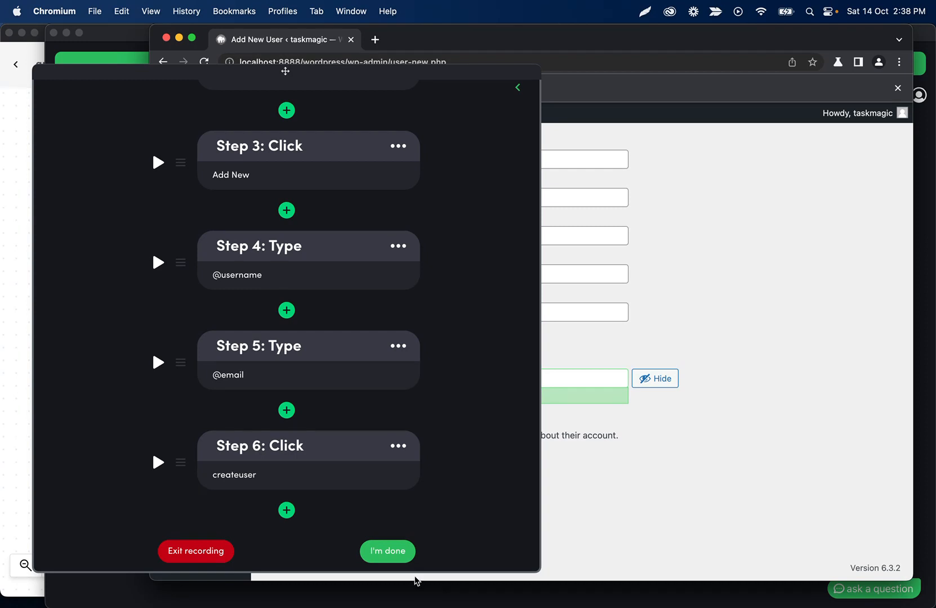
# Click I'm done, turn the automation on from desktop, and save Advanced Automation settings
pyautogui.click(387, 551)
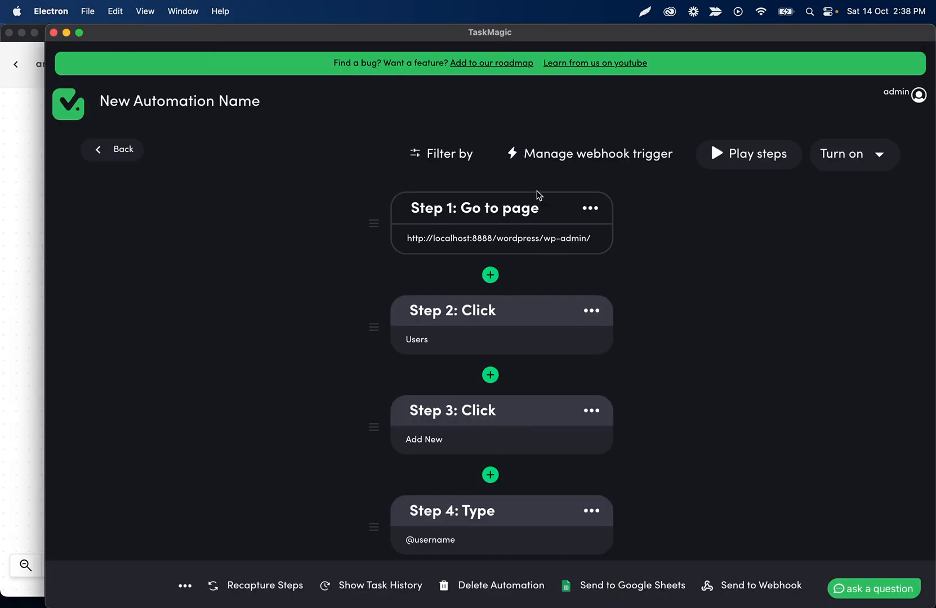
pyautogui.moveTo(775, 155)
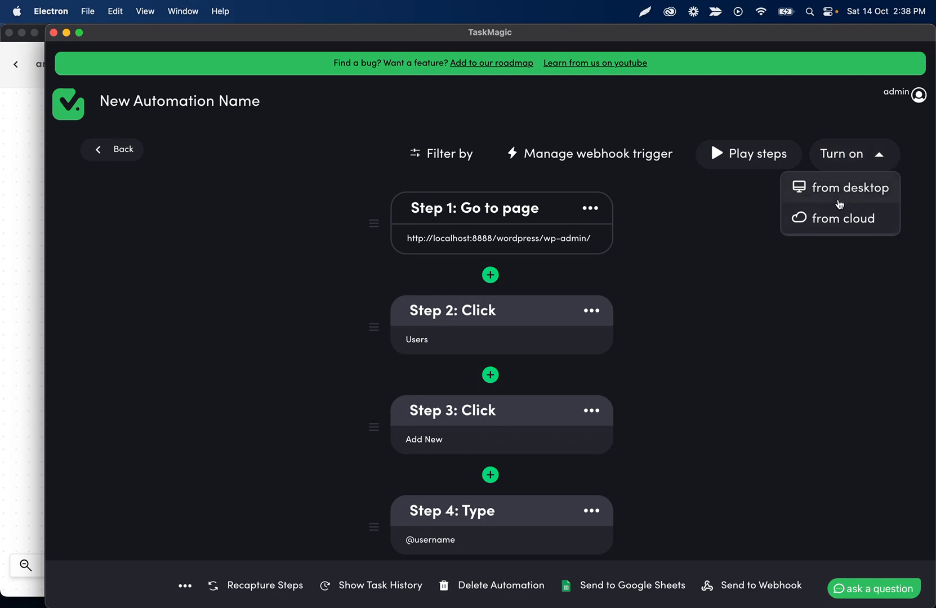
pyautogui.click(851, 187)
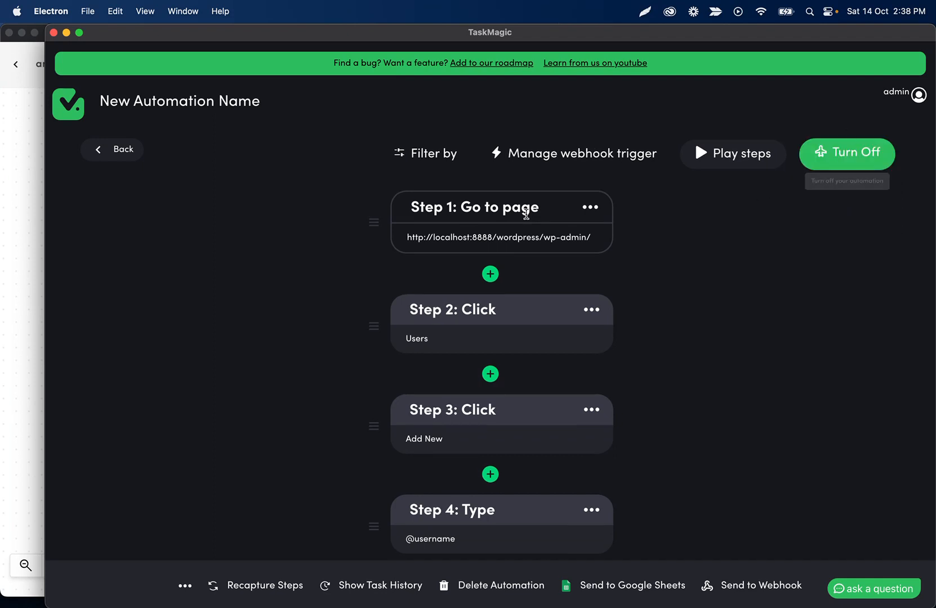
pyautogui.moveTo(189, 383)
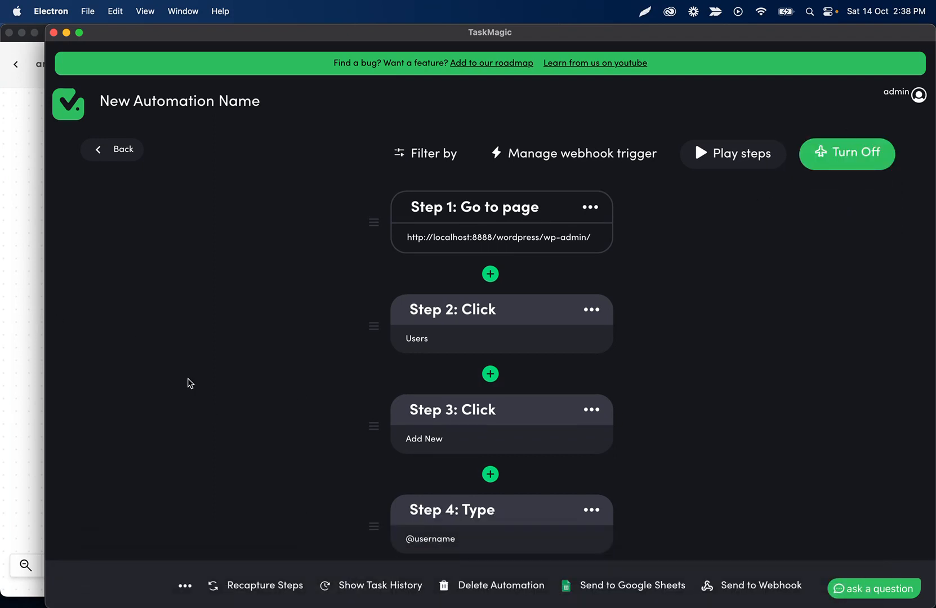
pyautogui.click(183, 585)
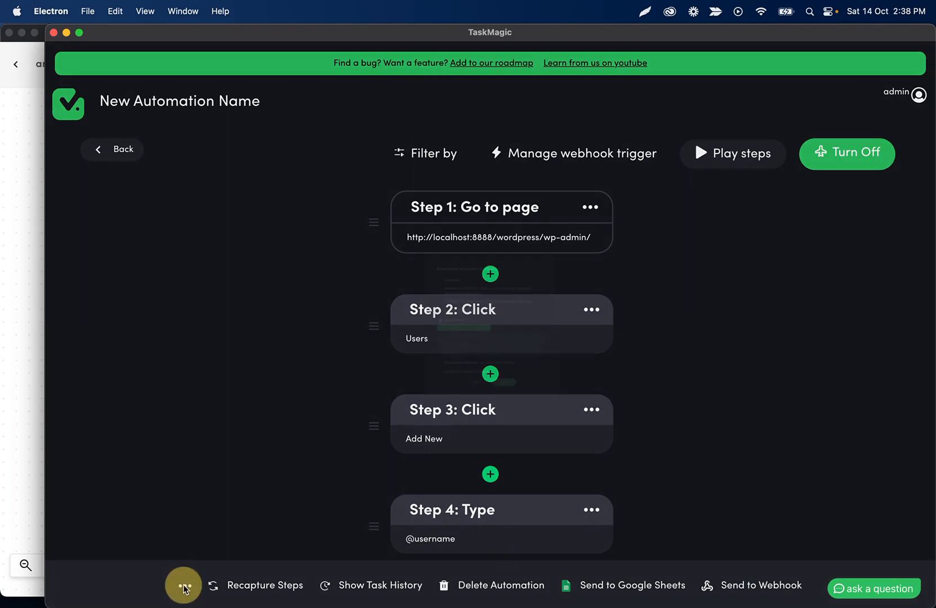
pyautogui.click(183, 586)
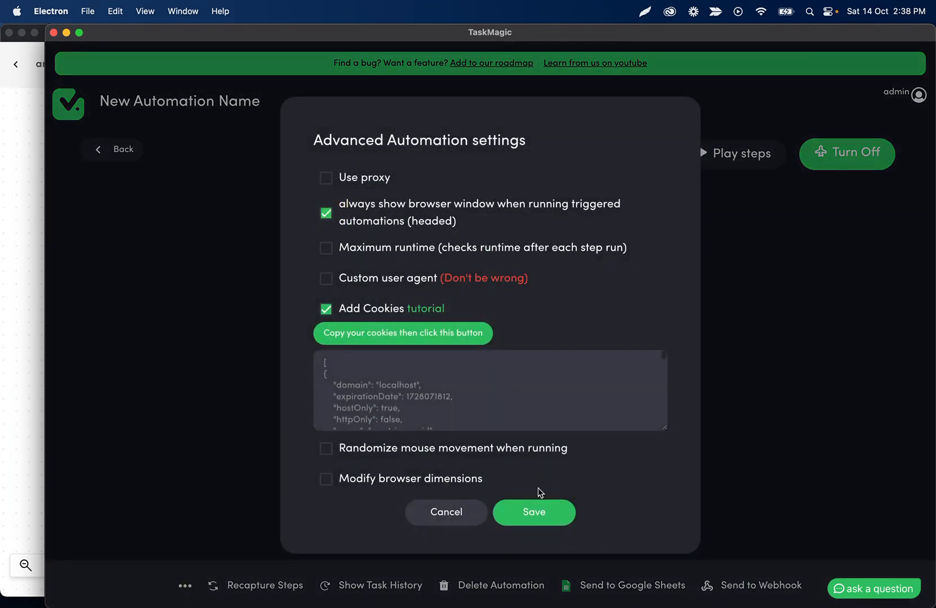
pyautogui.click(533, 512)
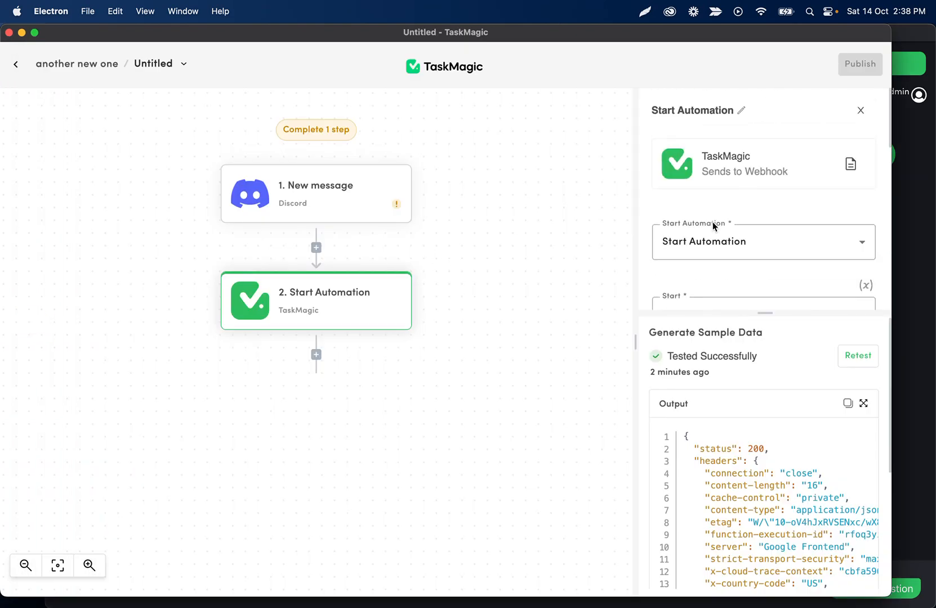
# Retest Start Automation to fire the webhook, then search 'forms' for a step after the trigger
pyautogui.click(858, 356)
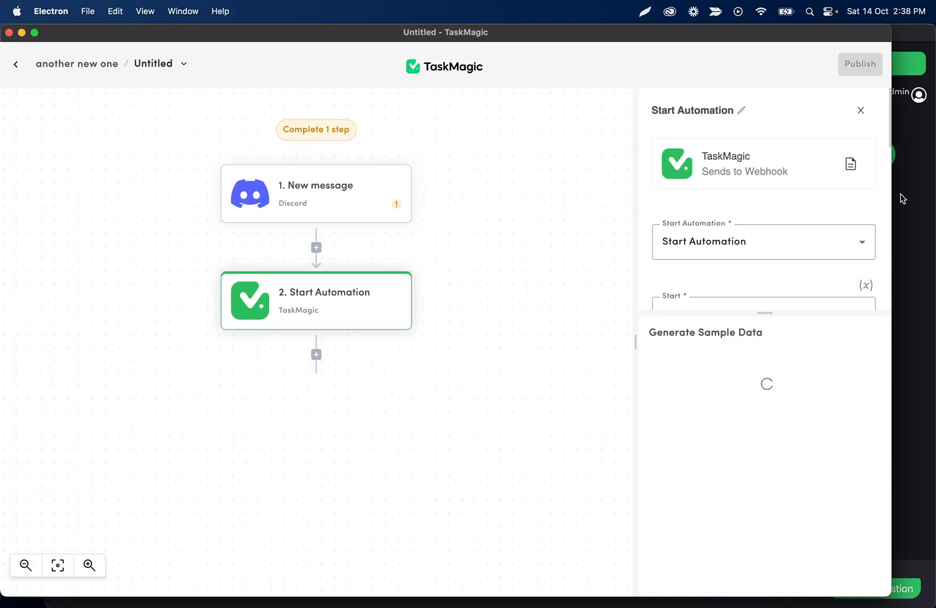
pyautogui.moveTo(910, 240)
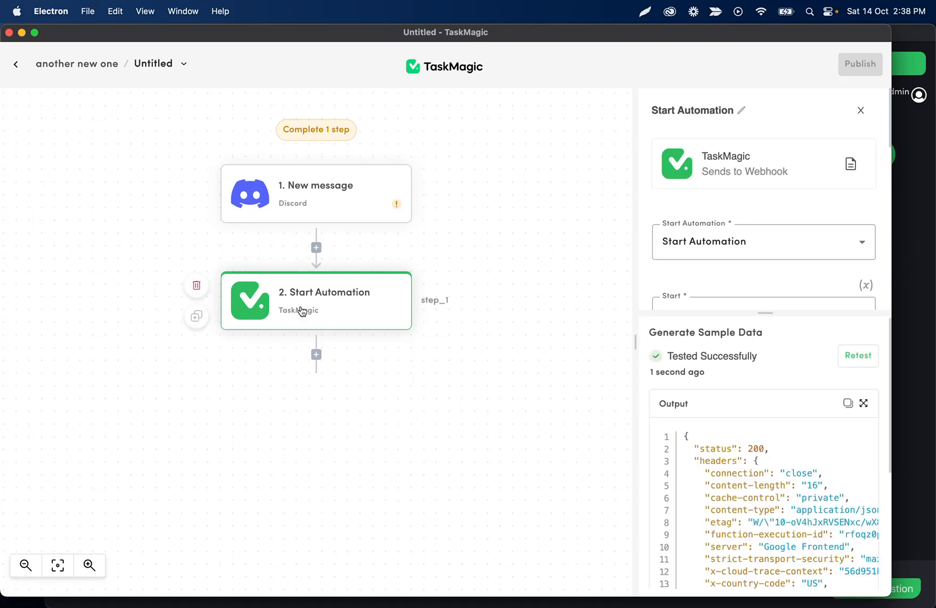
pyautogui.click(316, 248)
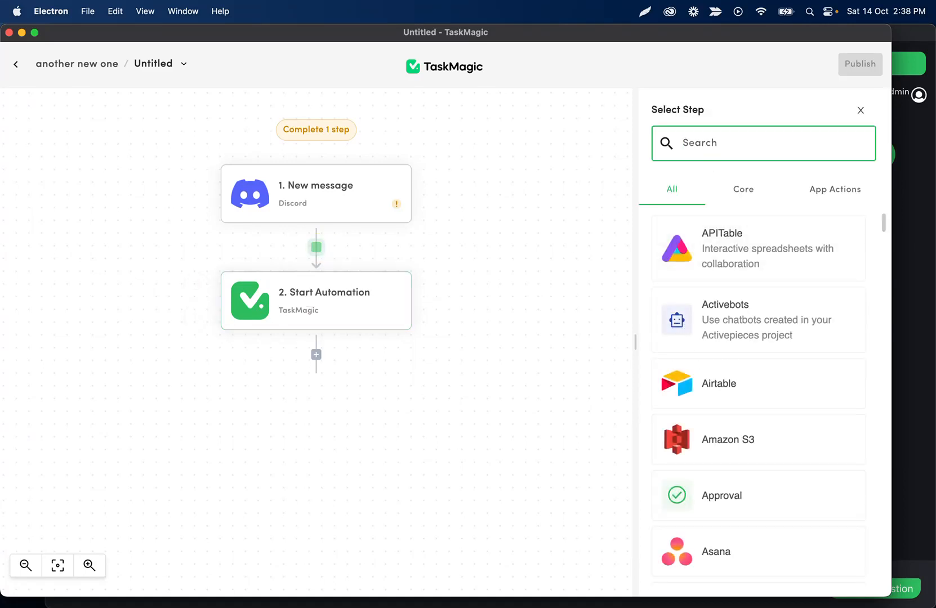
pyautogui.write('form')
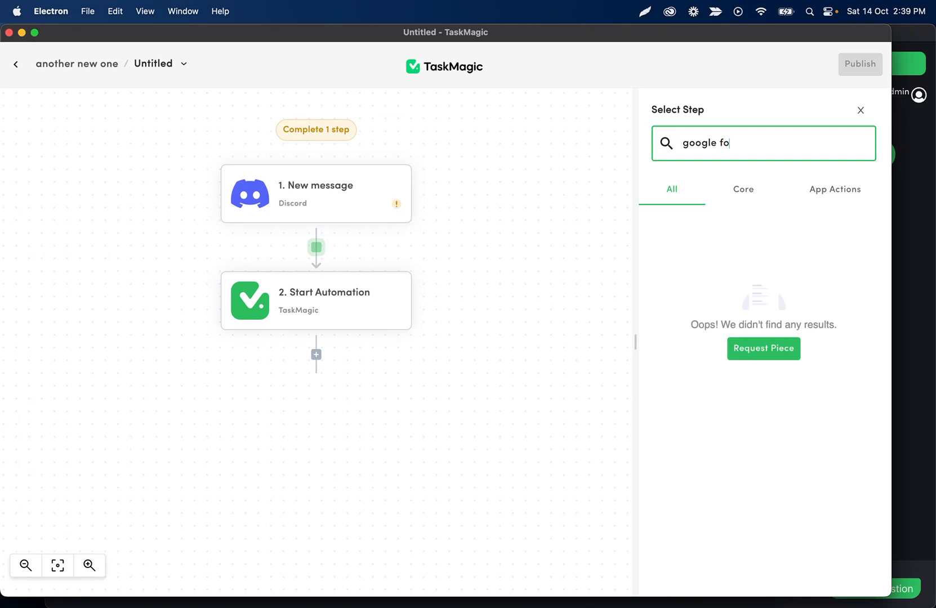
pyautogui.write('forms')
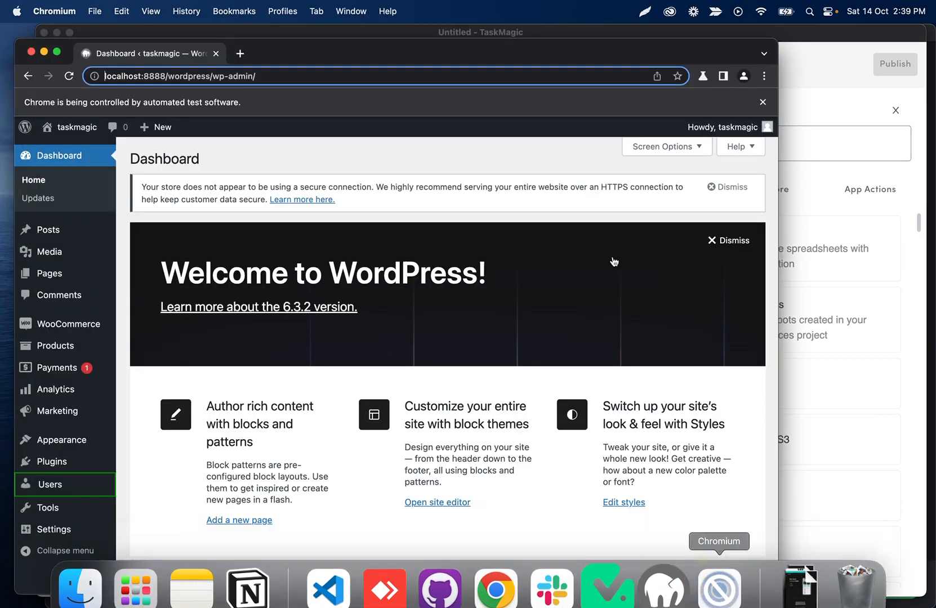
pyautogui.click(46, 485)
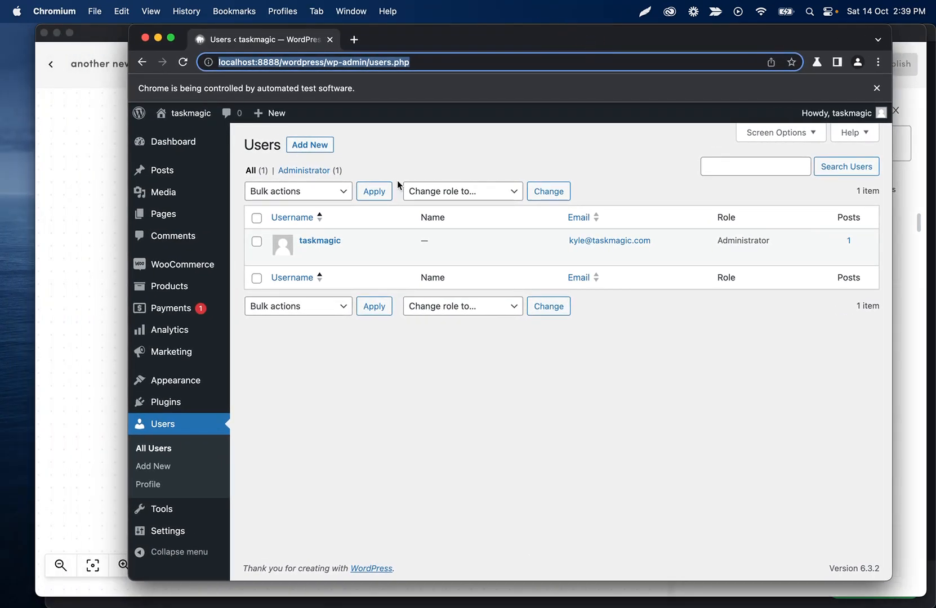
pyautogui.click(309, 145)
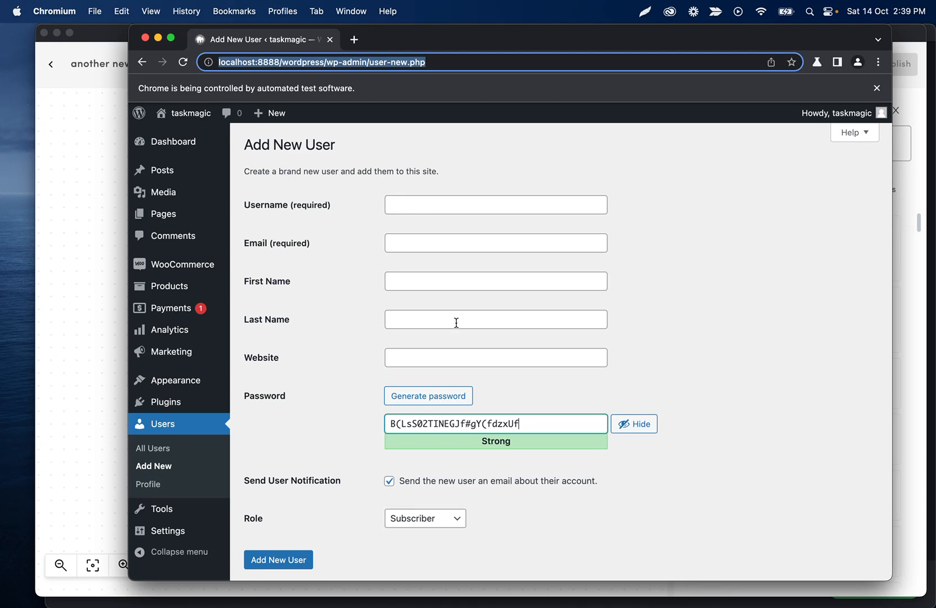
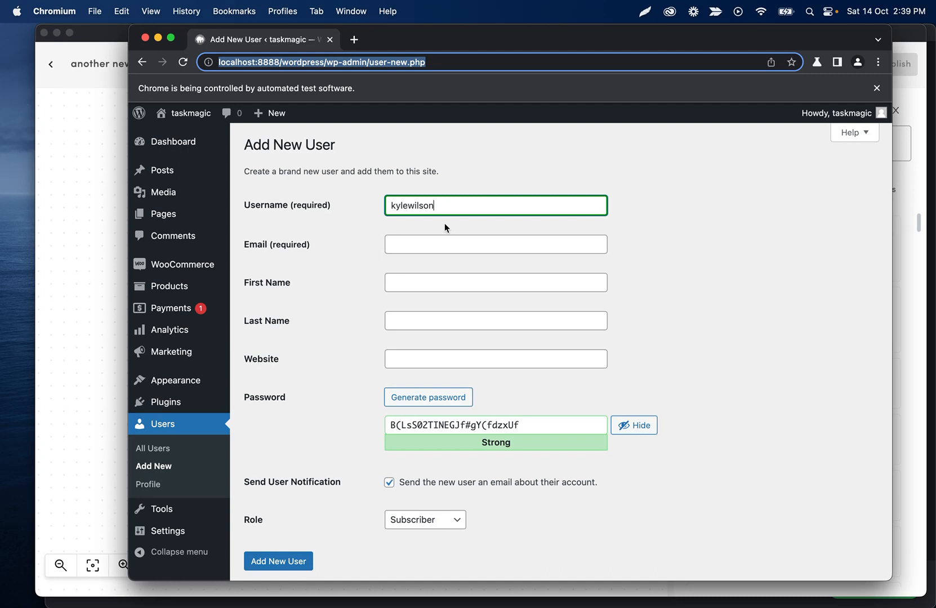
pyautogui.click(495, 244)
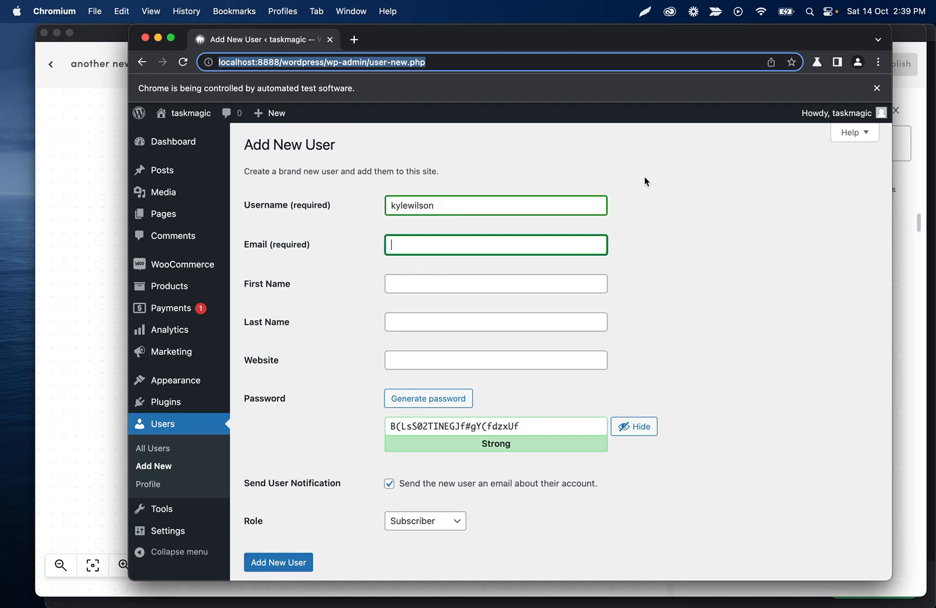
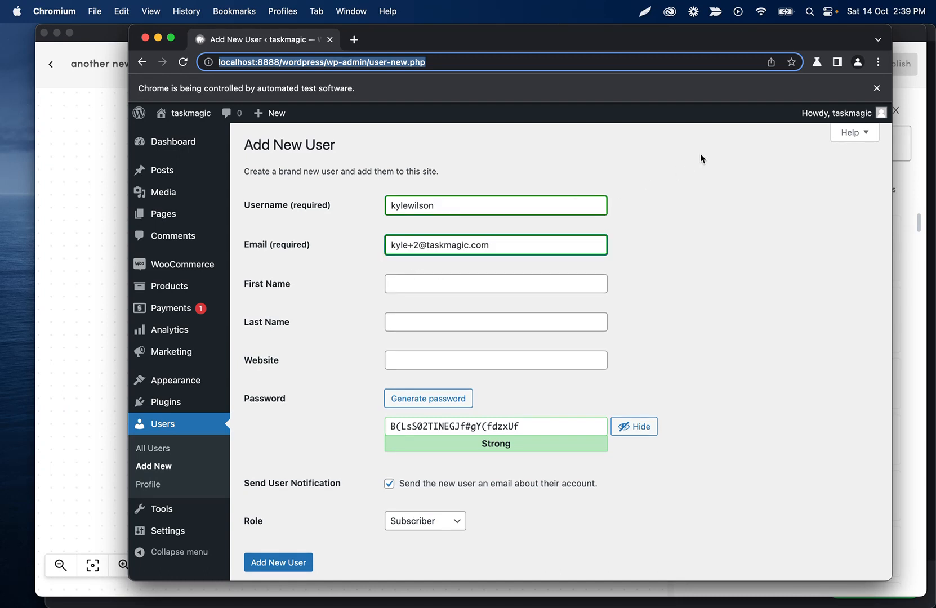
pyautogui.click(278, 562)
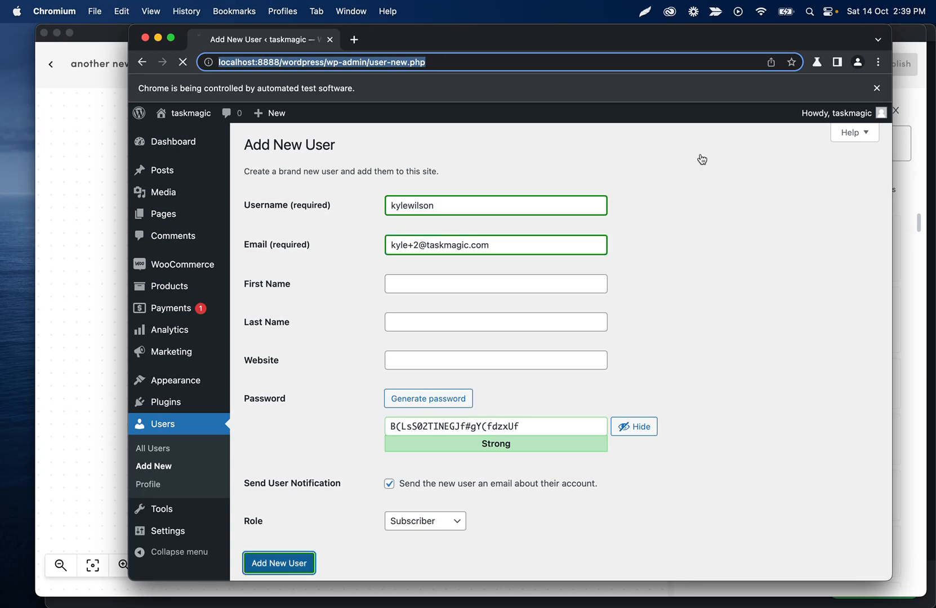